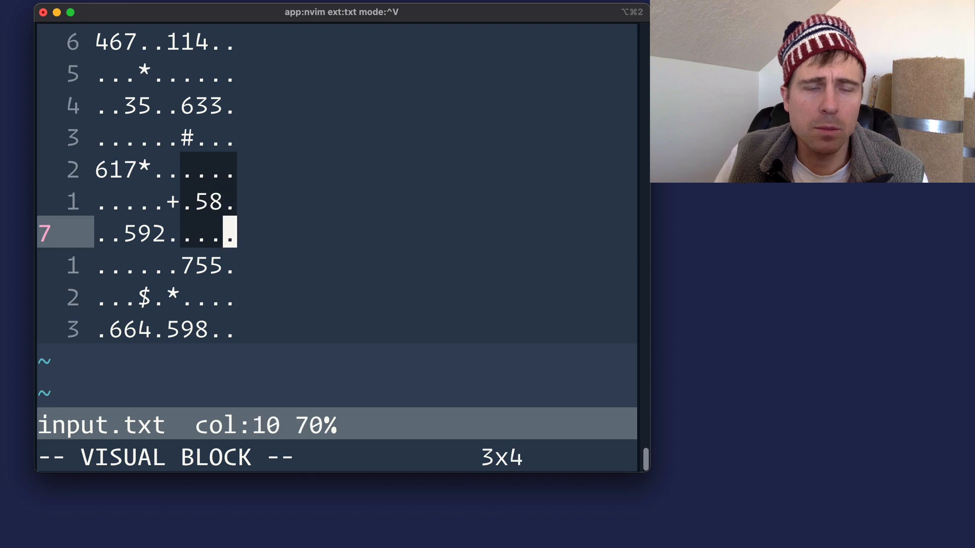
Search input.txt for digit runs with /\d, then move past the highlighted matches
key(Escape)
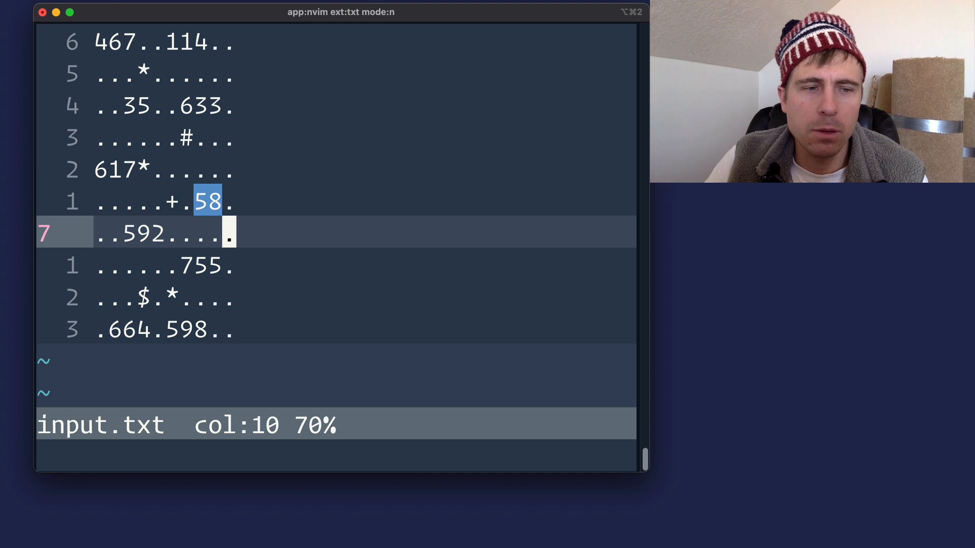
text(/\d)
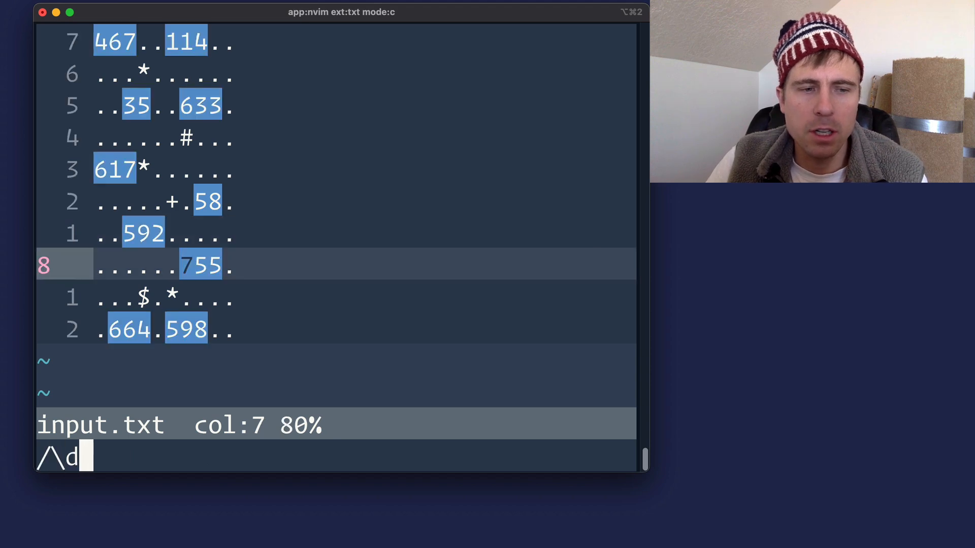
text(\)
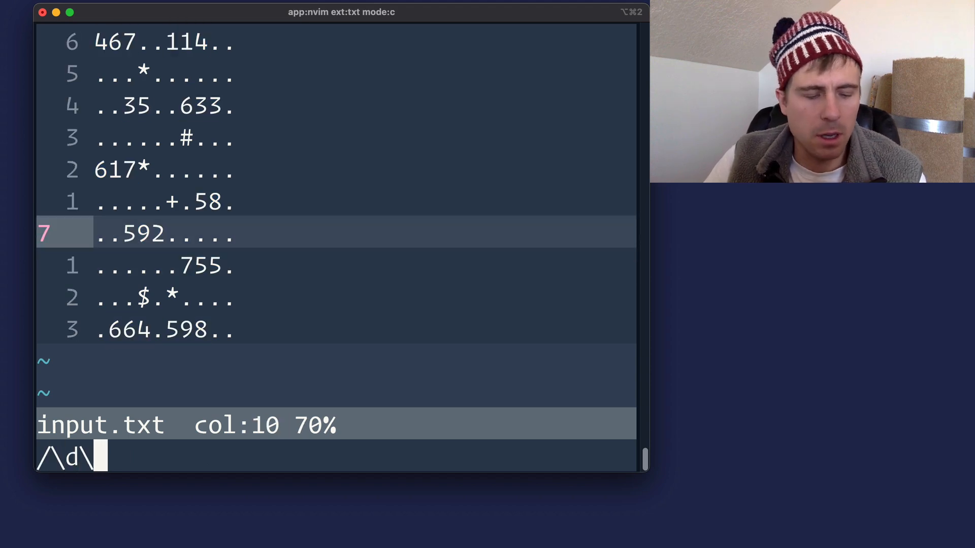
key(Enter)
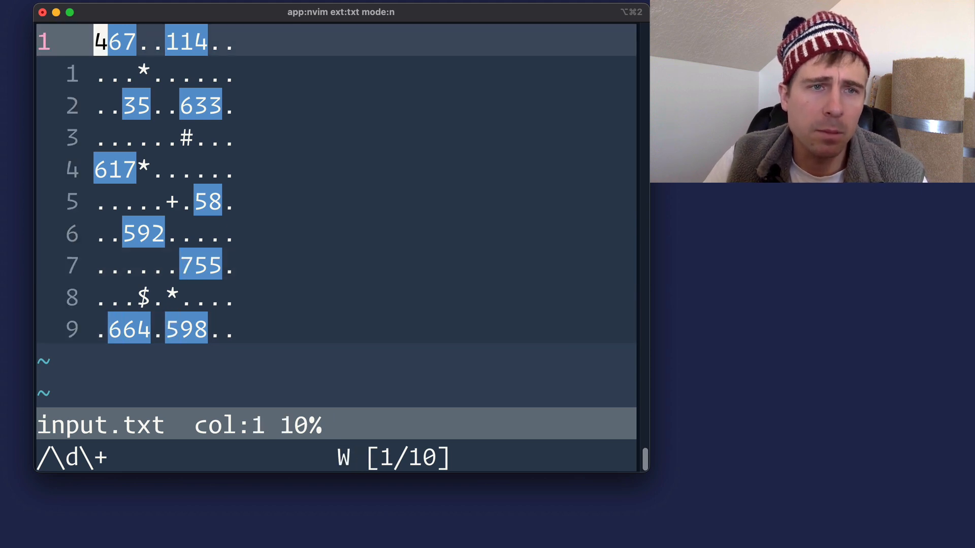
key(n)
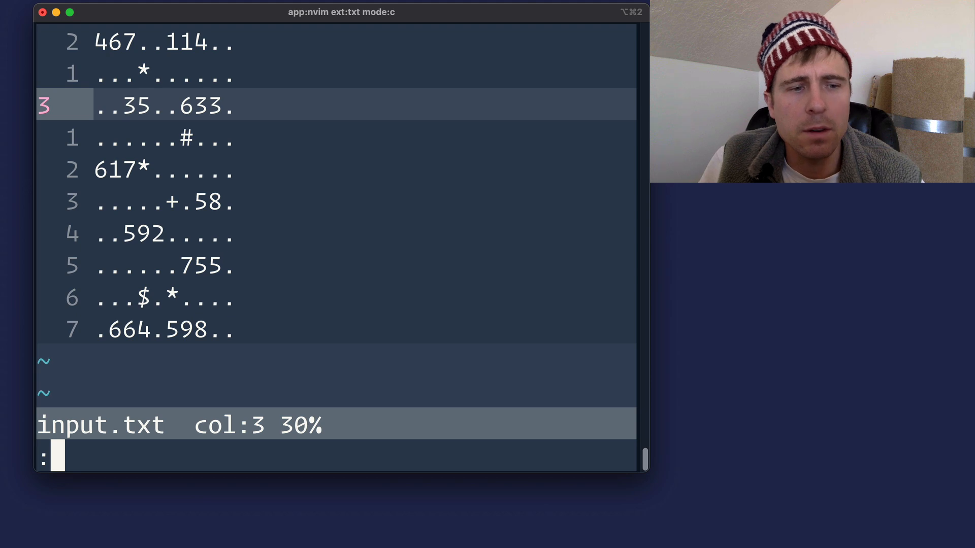
Open 'solution' in a vertical split and try visual selections around 35
text(vsp)
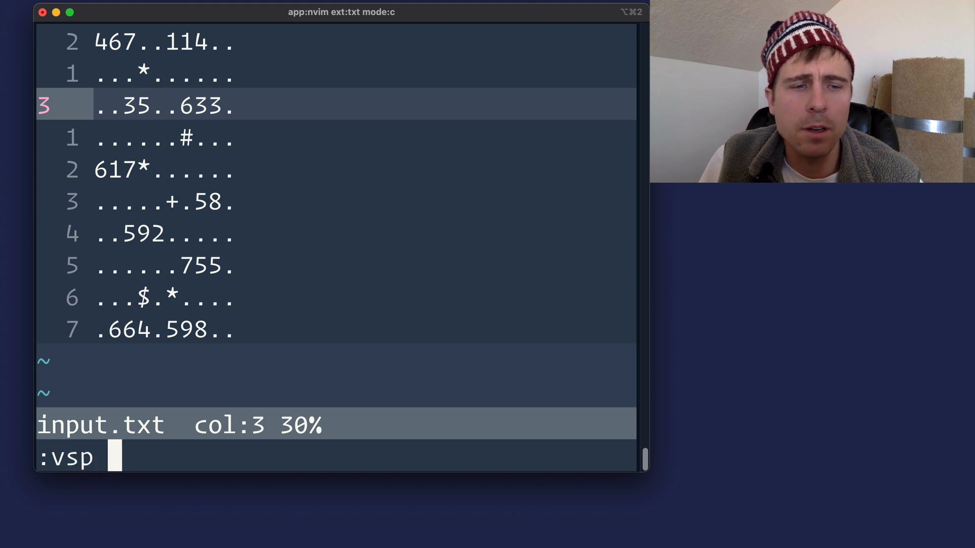
text(solution)
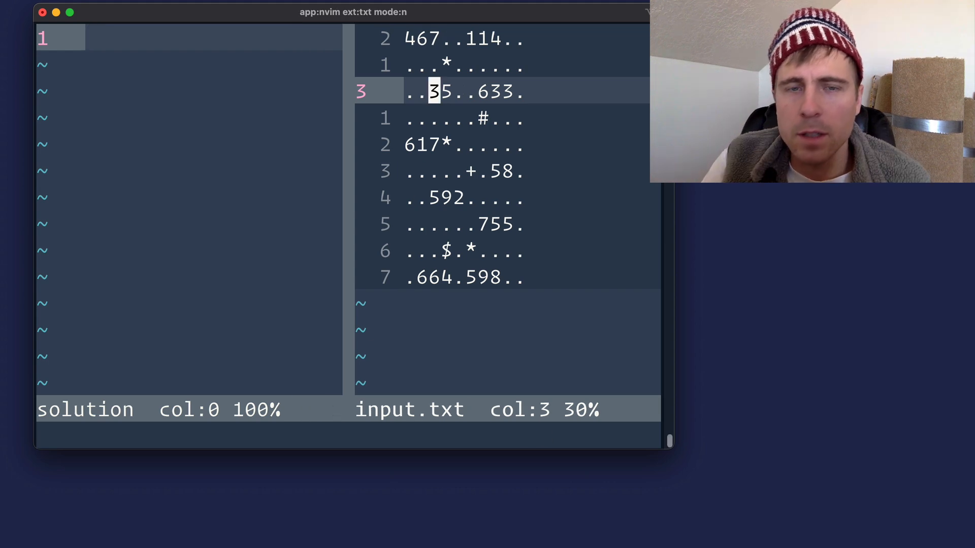
key(v)
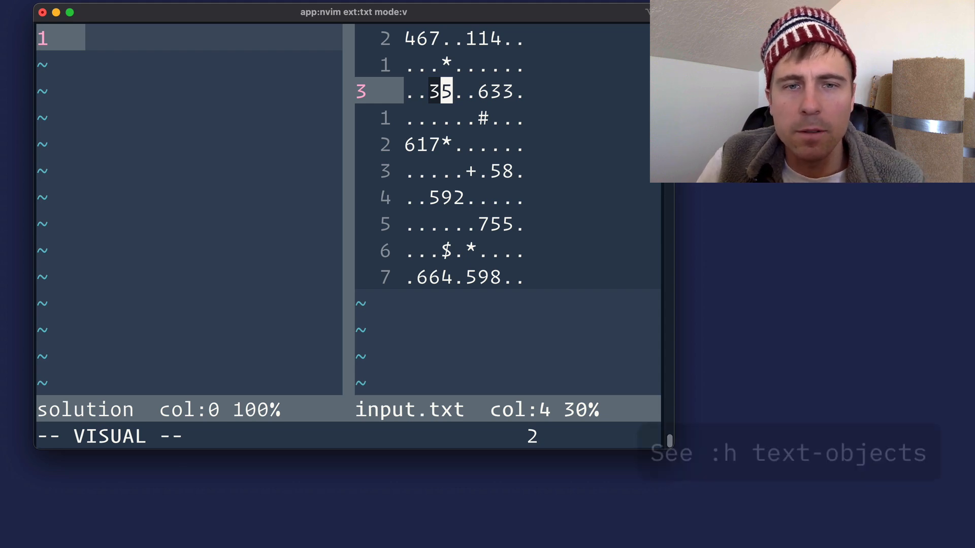
key(Escape)
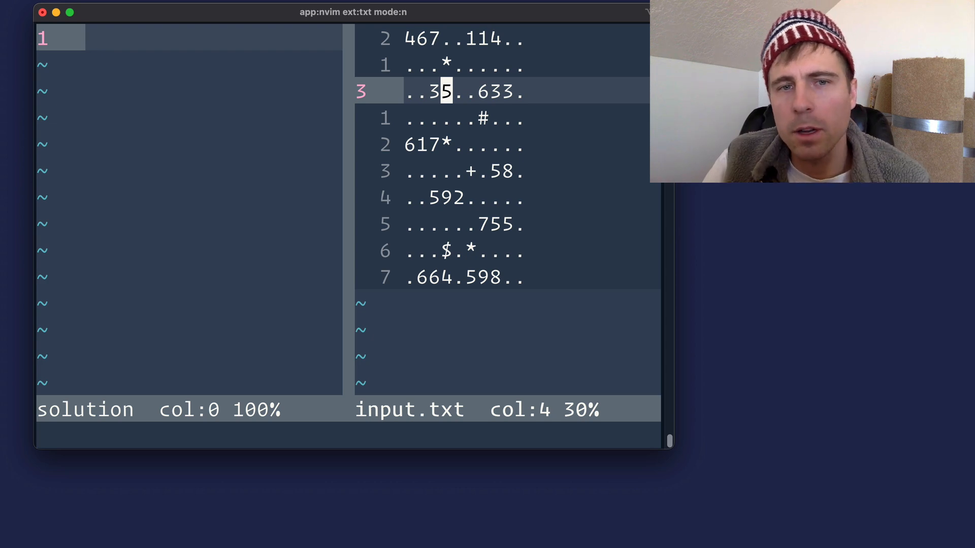
key(v)
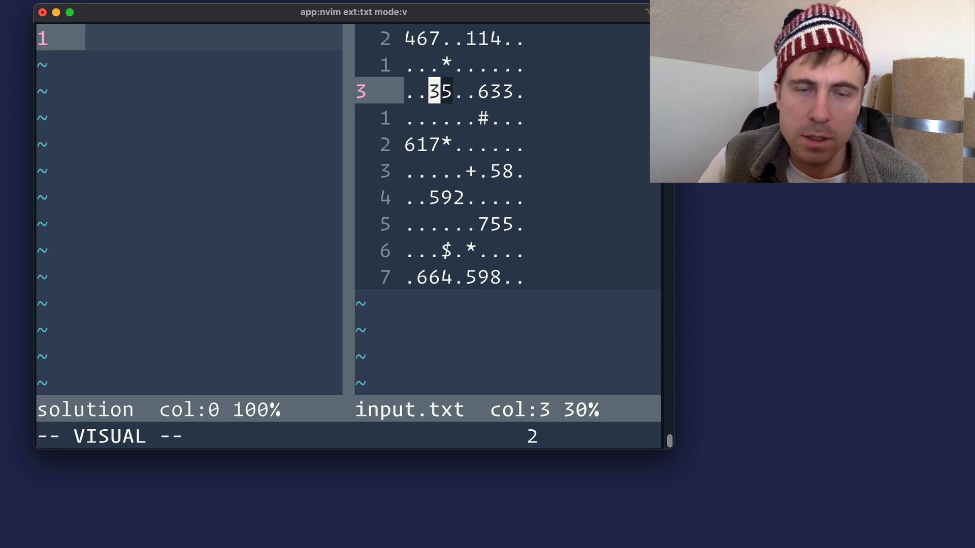
key(Escape)
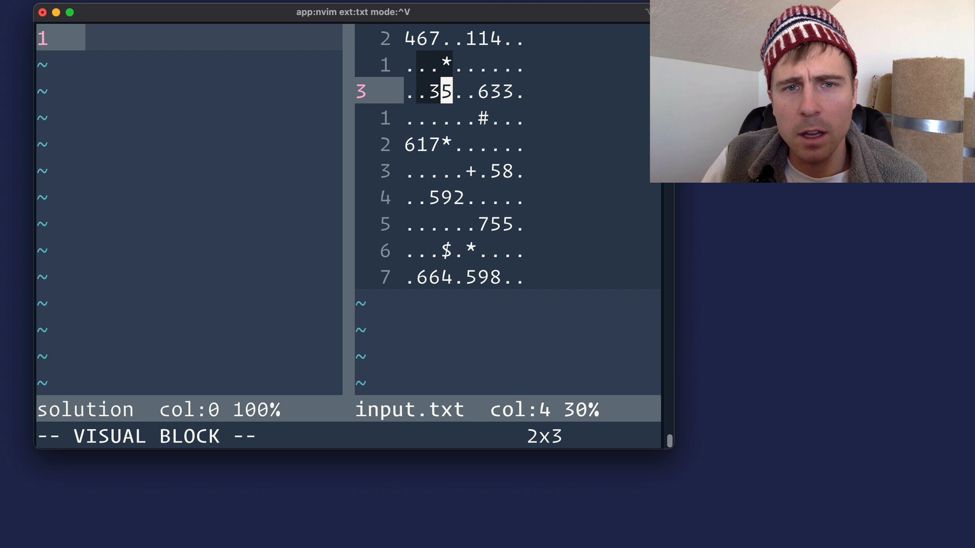
key(j)
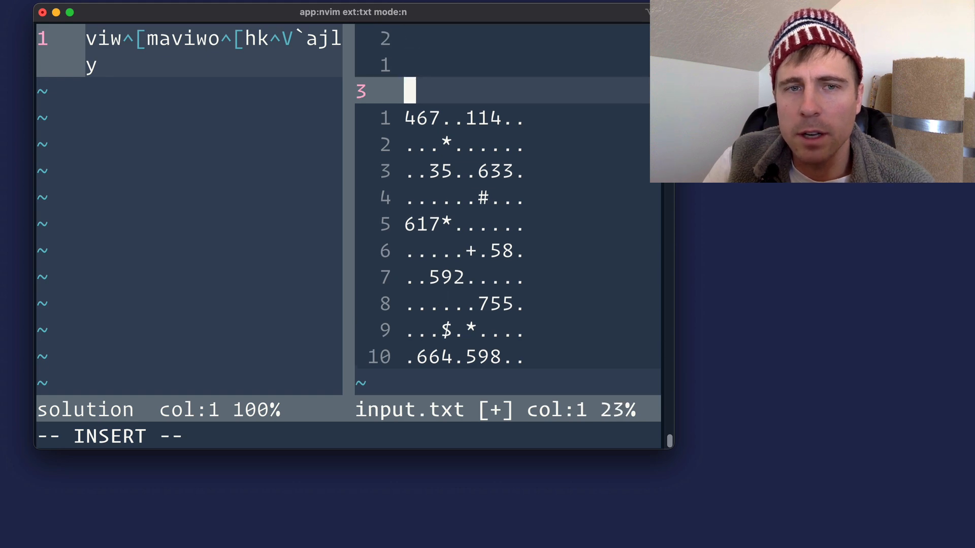
Paste the block around 35 above the grid and join it with V2jgJ
key(Escape)
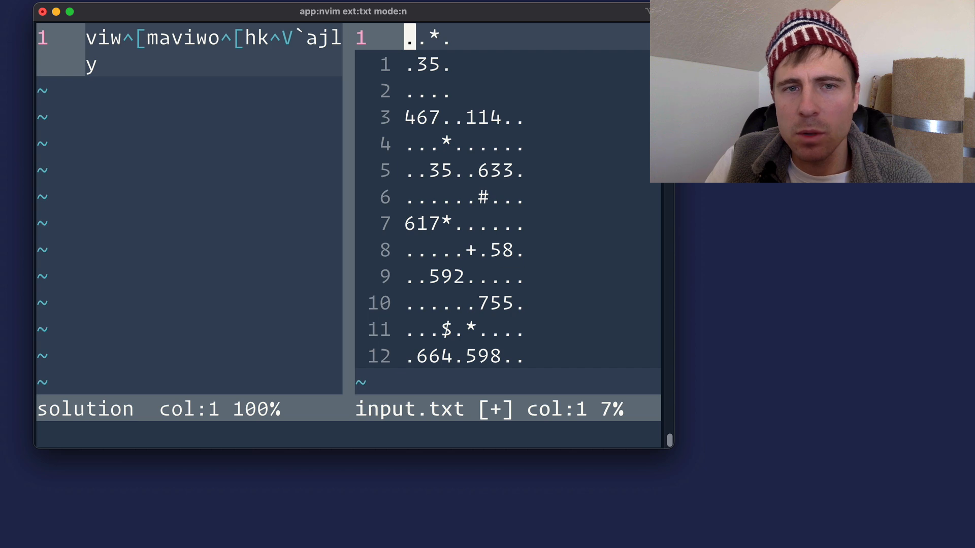
key(V)
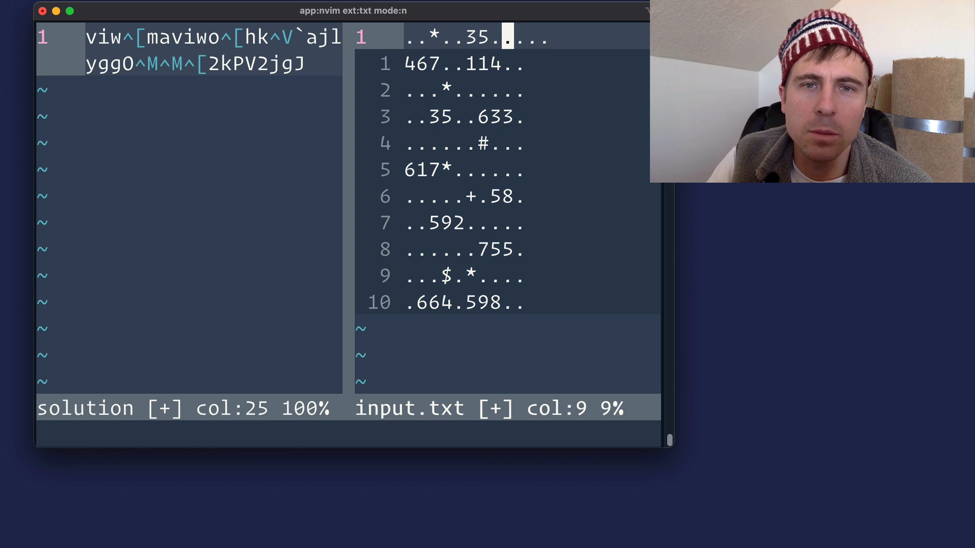
scroll(down, 3)
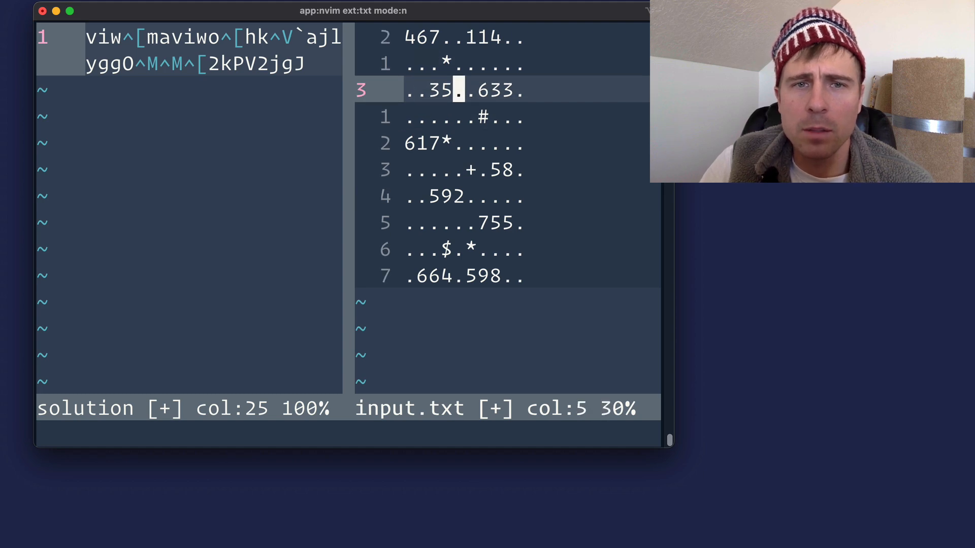
Prefix every row with a dot and add dot border rows above and below
key(gg)
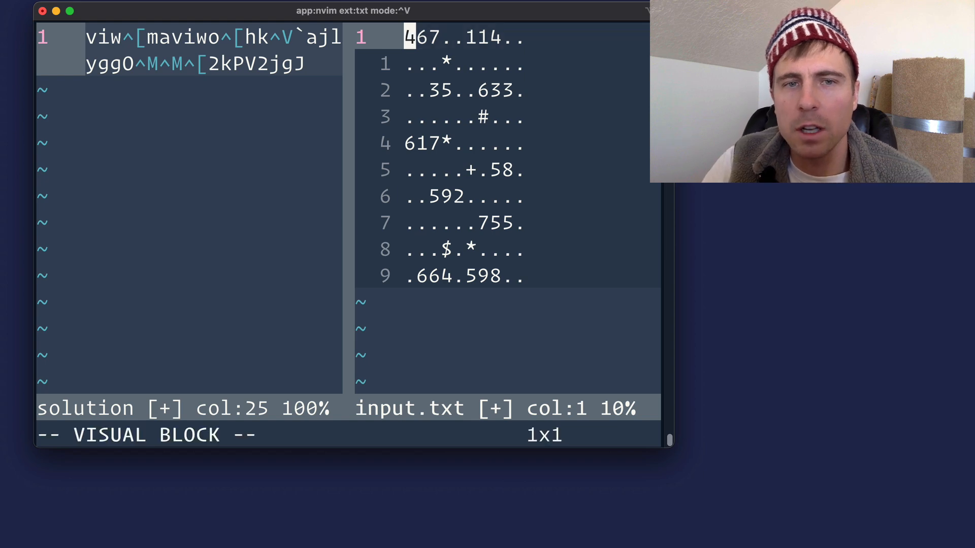
key(I)
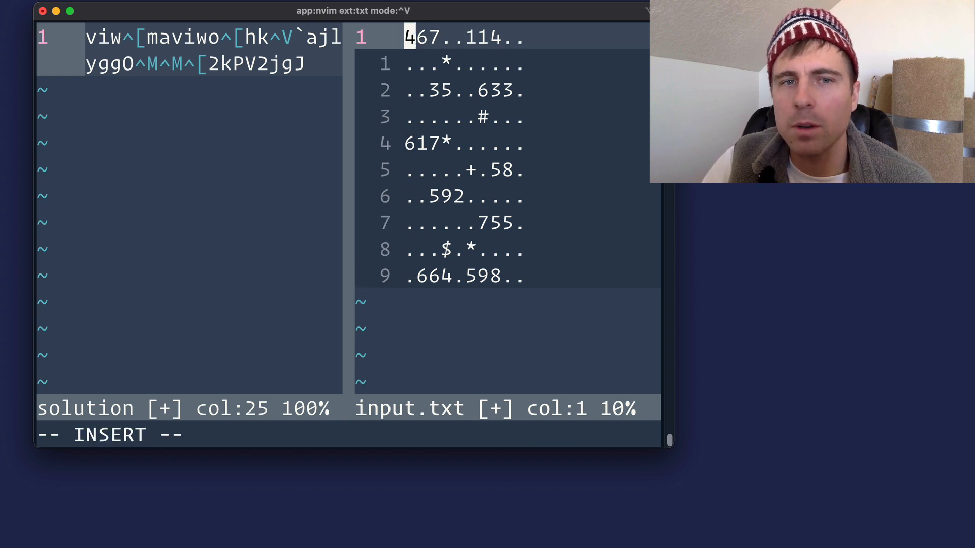
text(.)
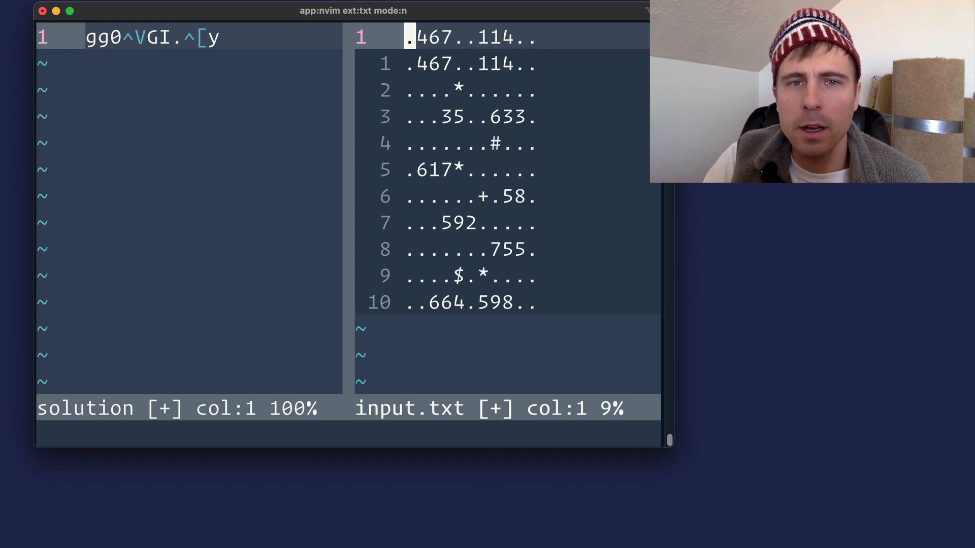
key(V)
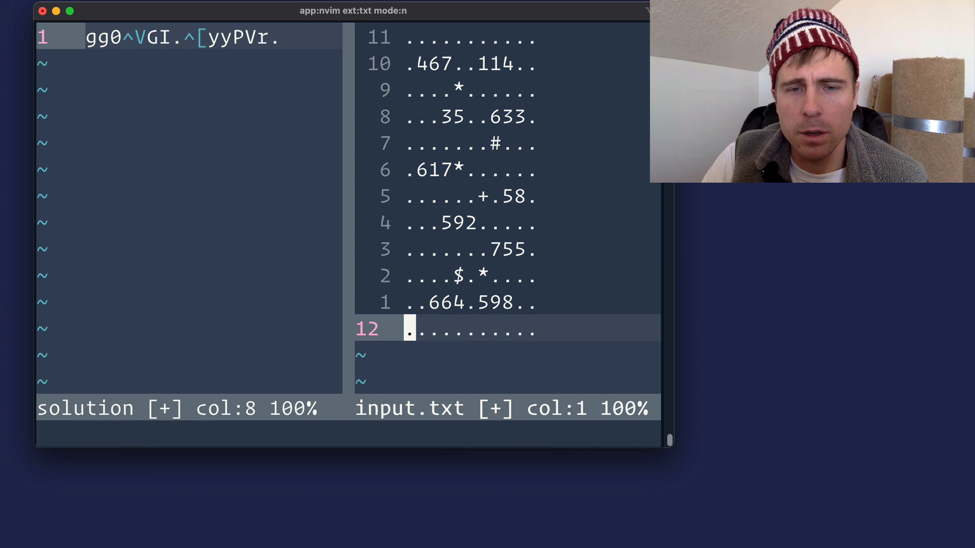
text(GyypVr.)
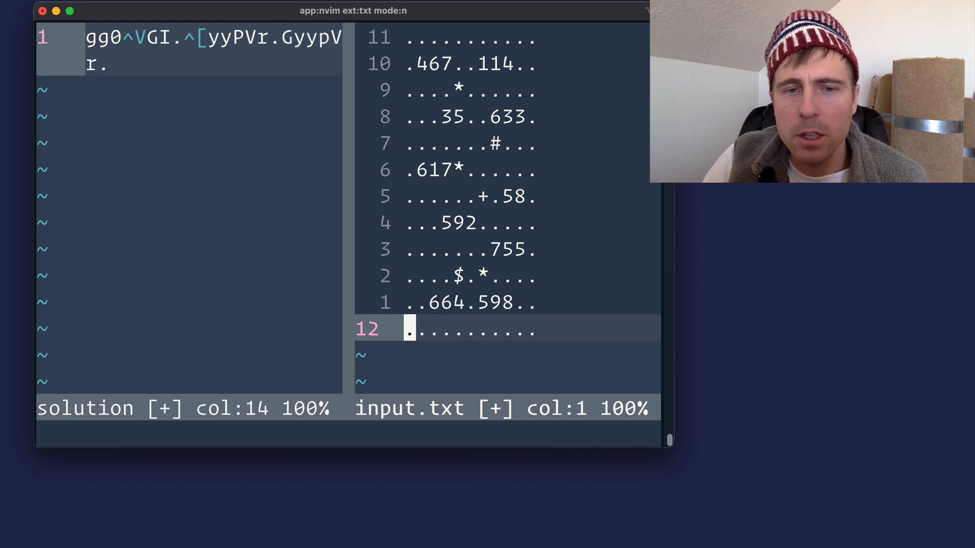
Add a column of dots along the right edge of every row
key($)
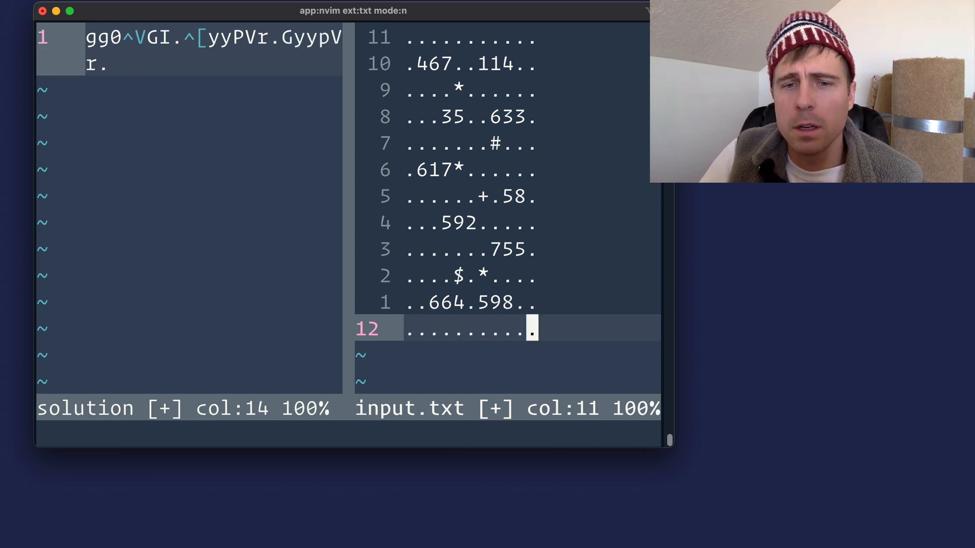
key(ctrl+v)
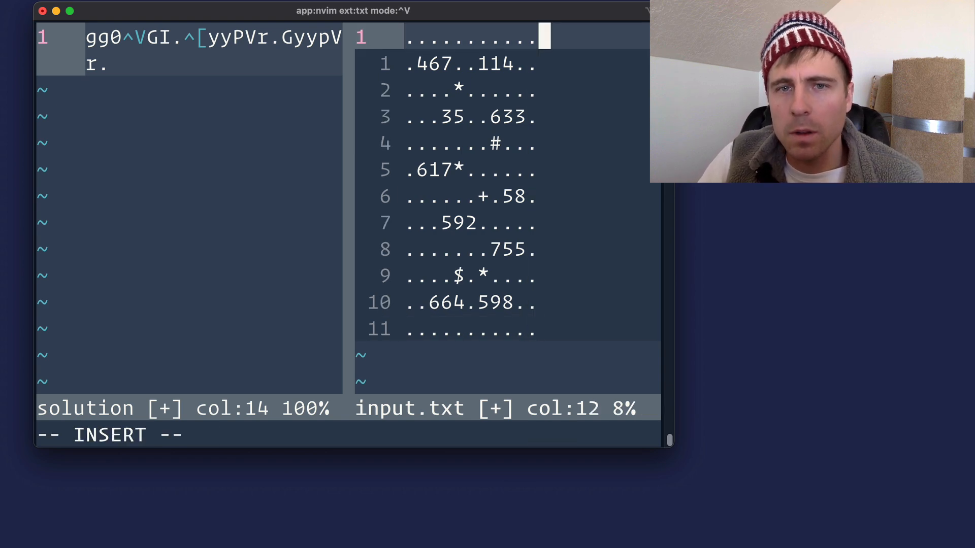
key(Escape)
text(:s)
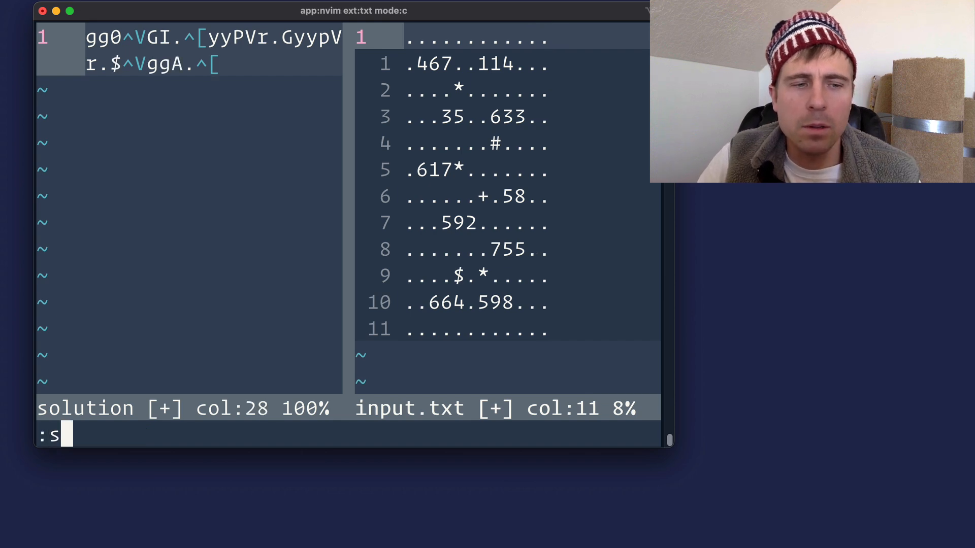
Turn off search wrapping with :set nowrapscan
text(et nowrap)
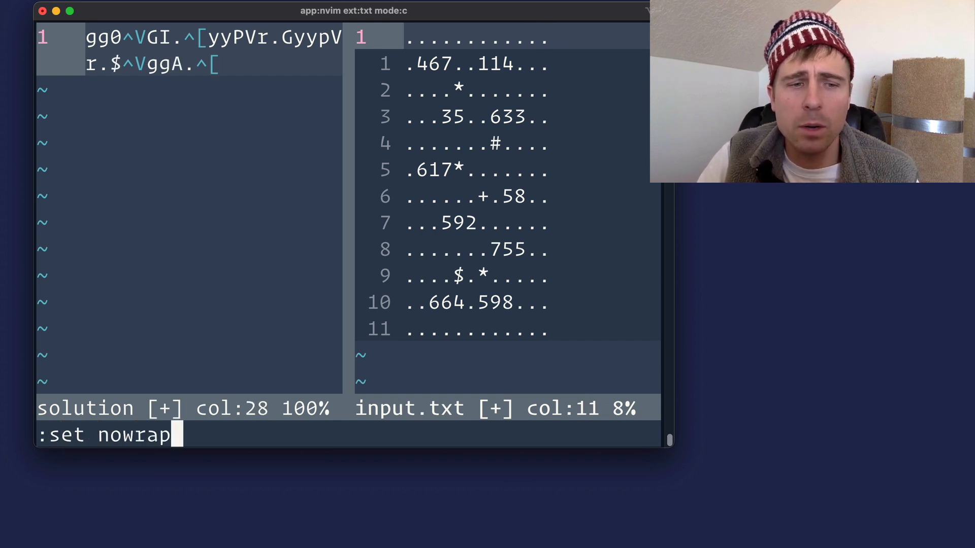
text(scan)
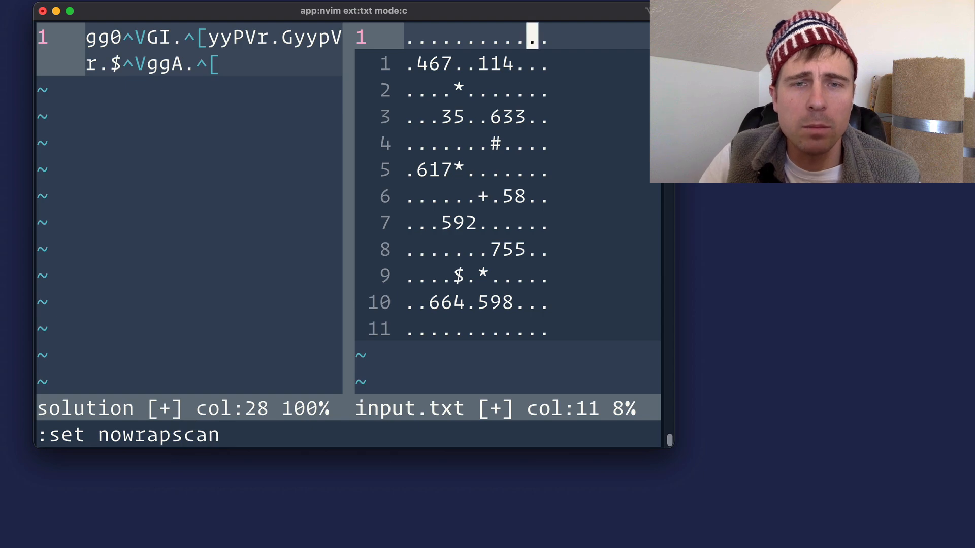
key(Return)
text(start)
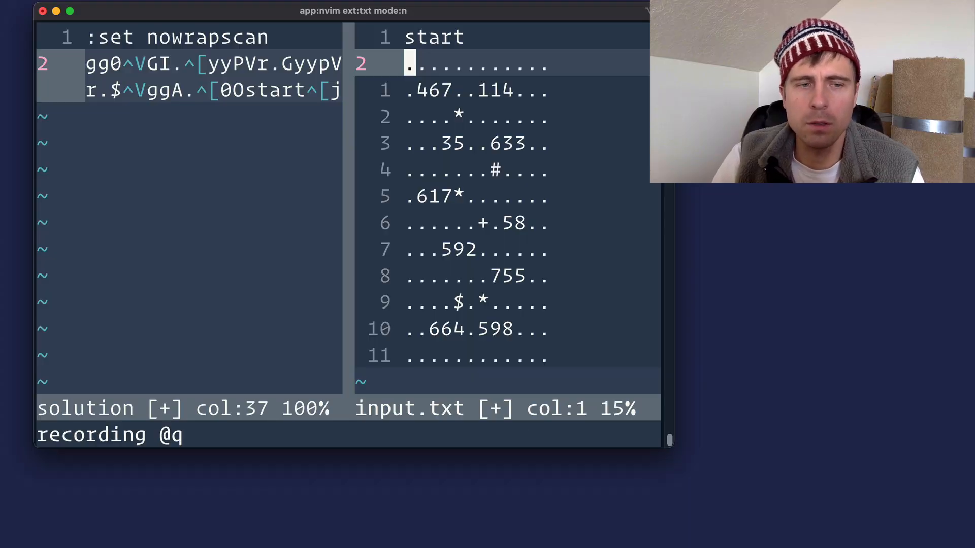
While recording macro q, search /\d\+ and select the first number's neighbourhood
text(/\d)
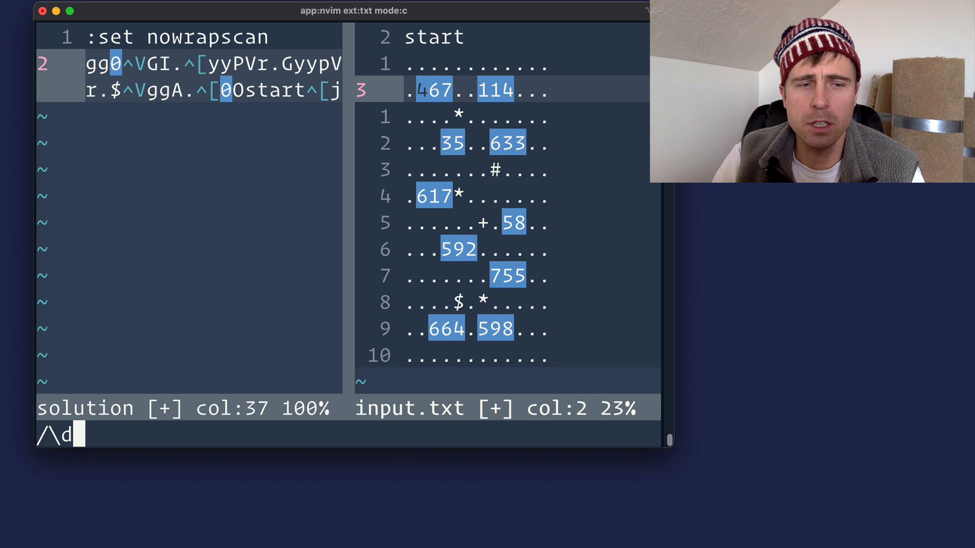
text(\+)
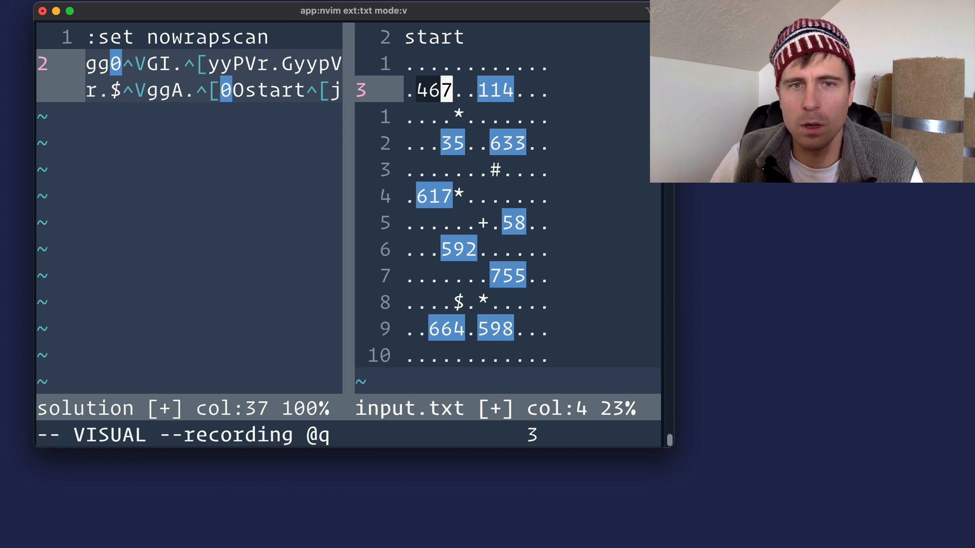
key(Escape)
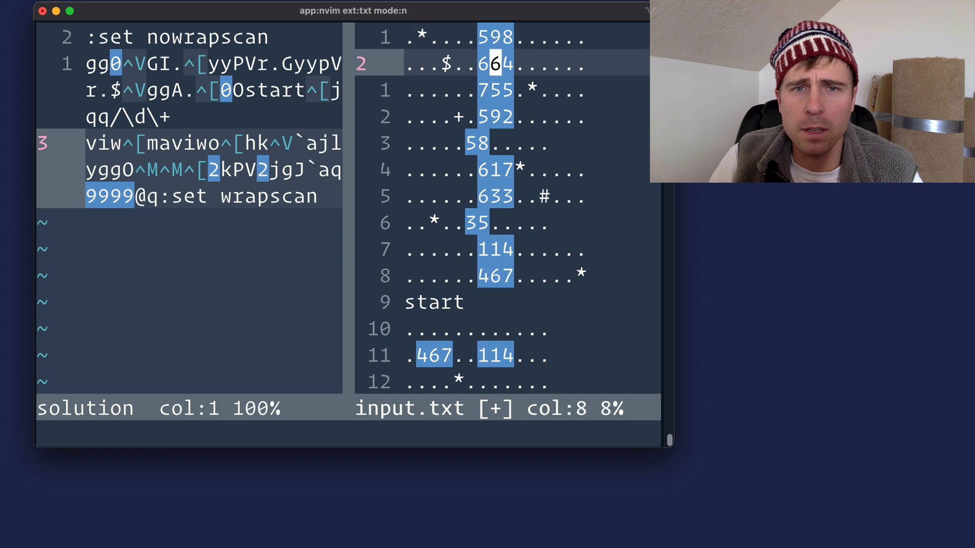
Replay the macro over all numbers, then restore search wrapping with :set wrapscan
scroll(down, 3)
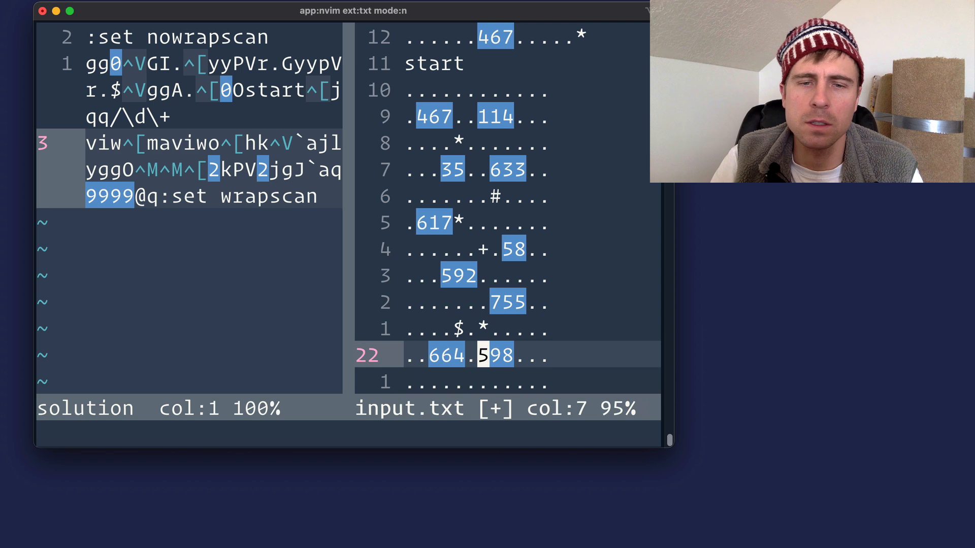
key(j)
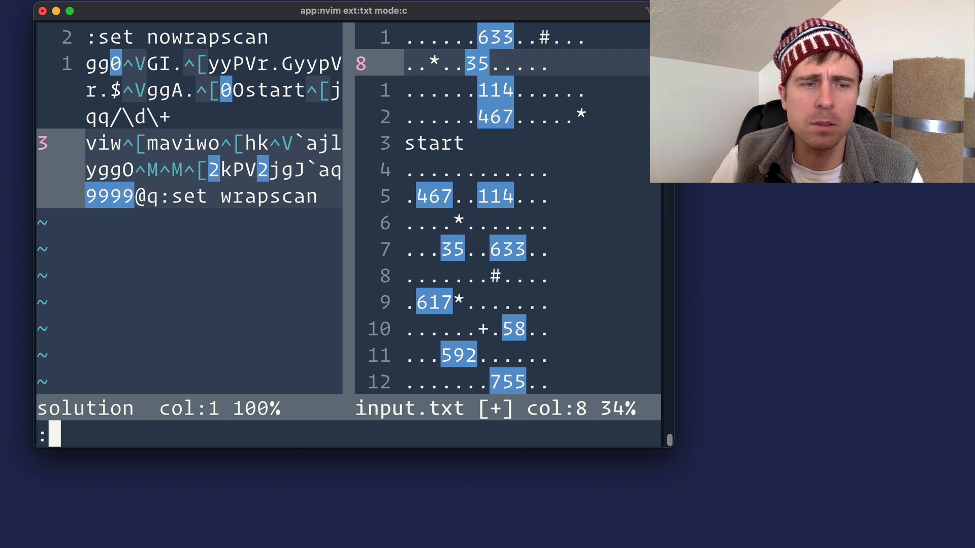
text(set w)
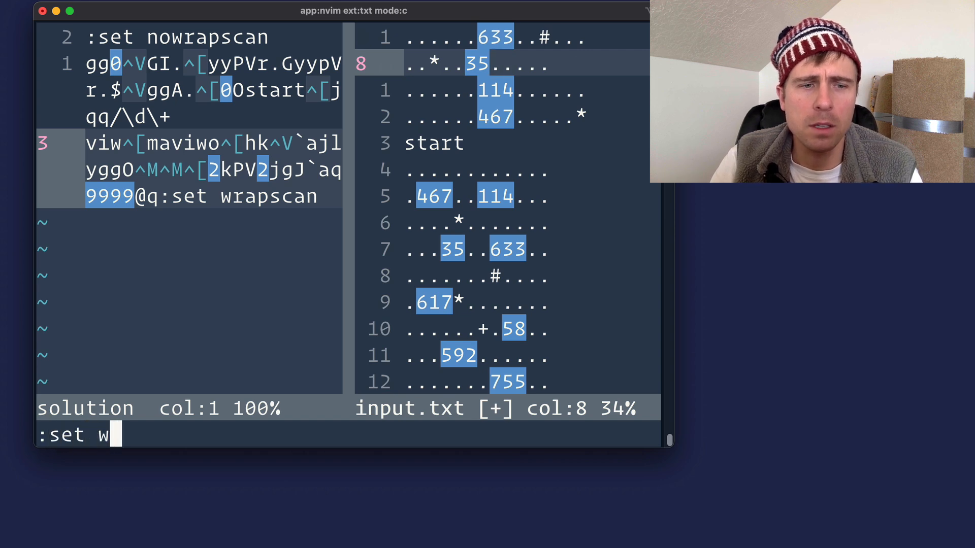
text(rapscan)
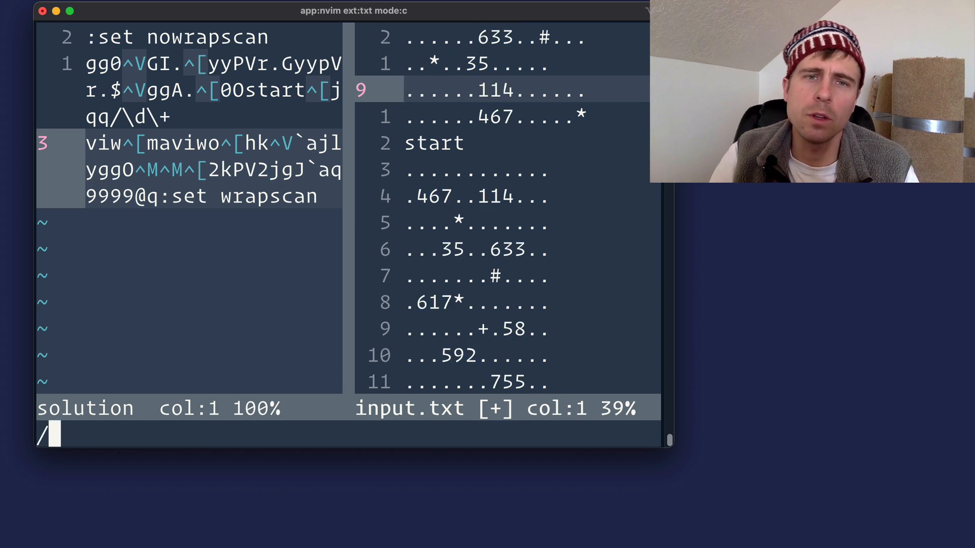
key(Return)
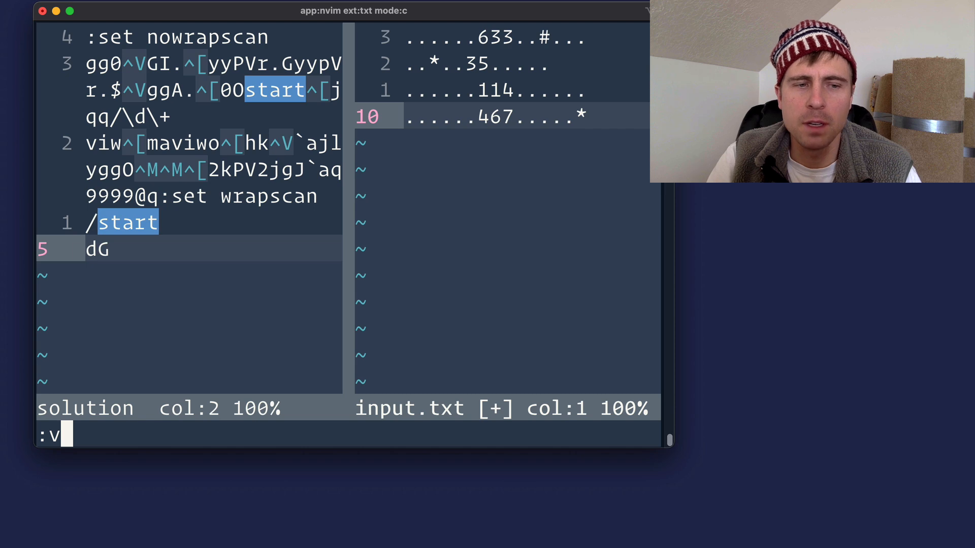
Delete every collected line lacking a symbol using :v/[^\.0-9]/d
text(/)
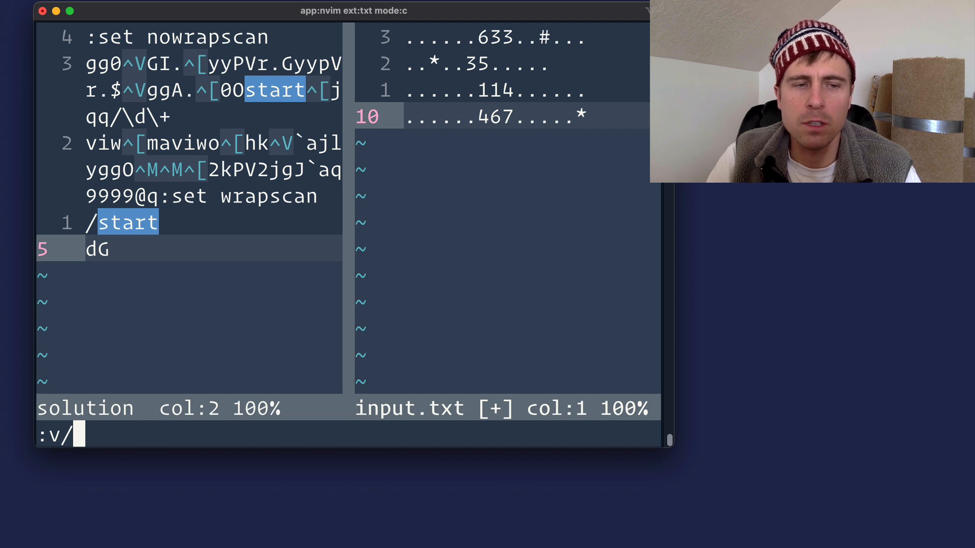
text([)
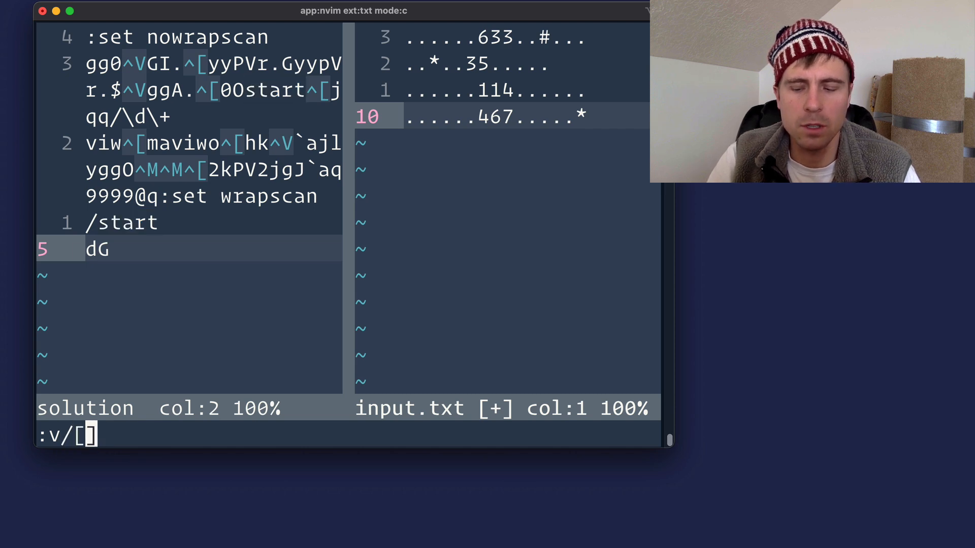
text(0-9)
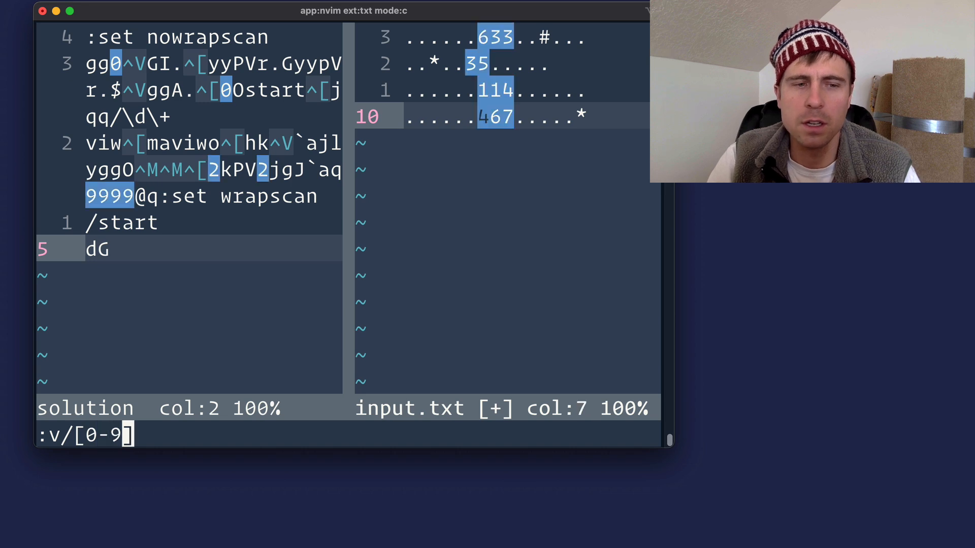
text(.)
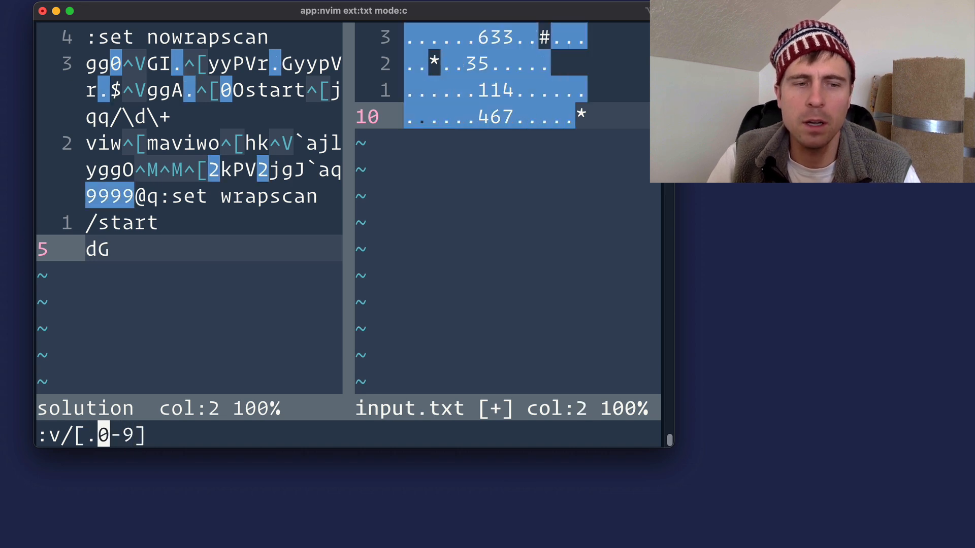
text(\)
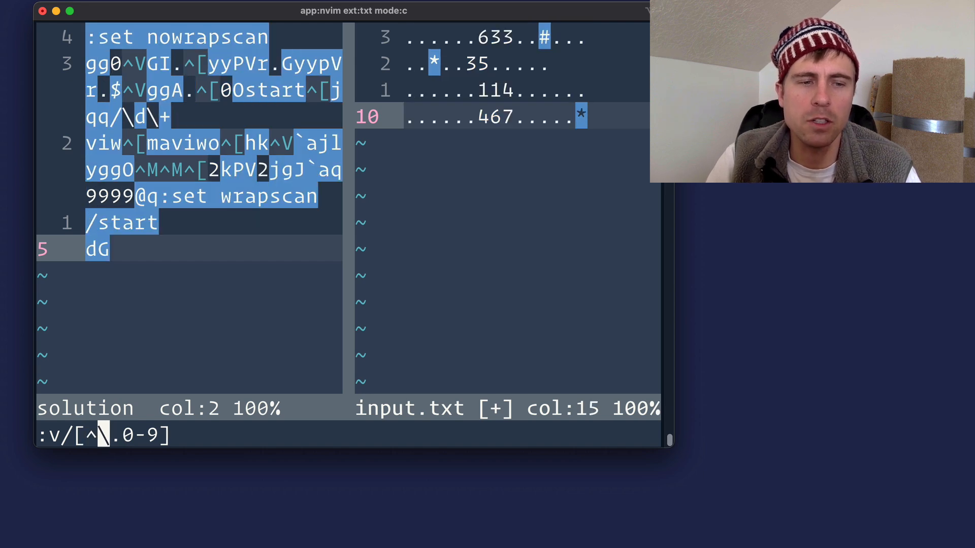
text(/d _)
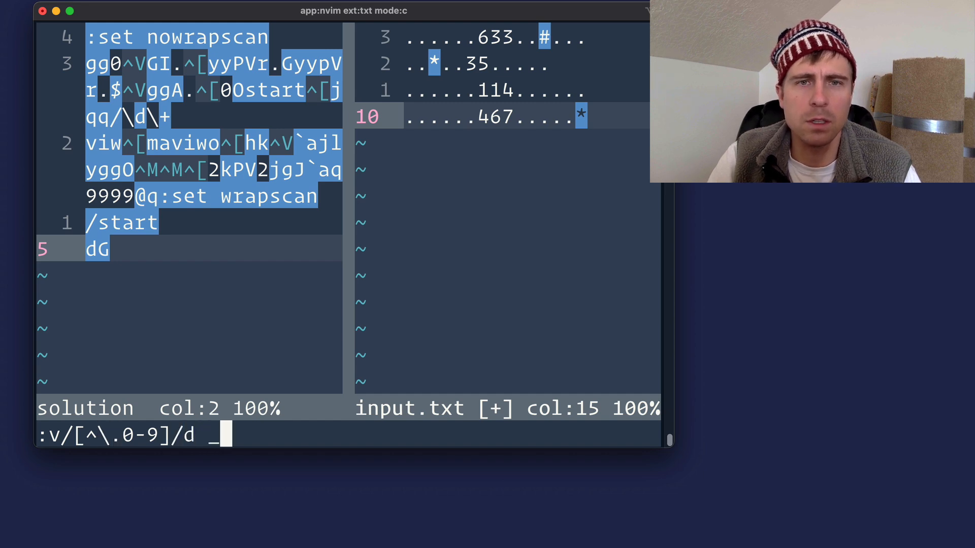
key(Return)
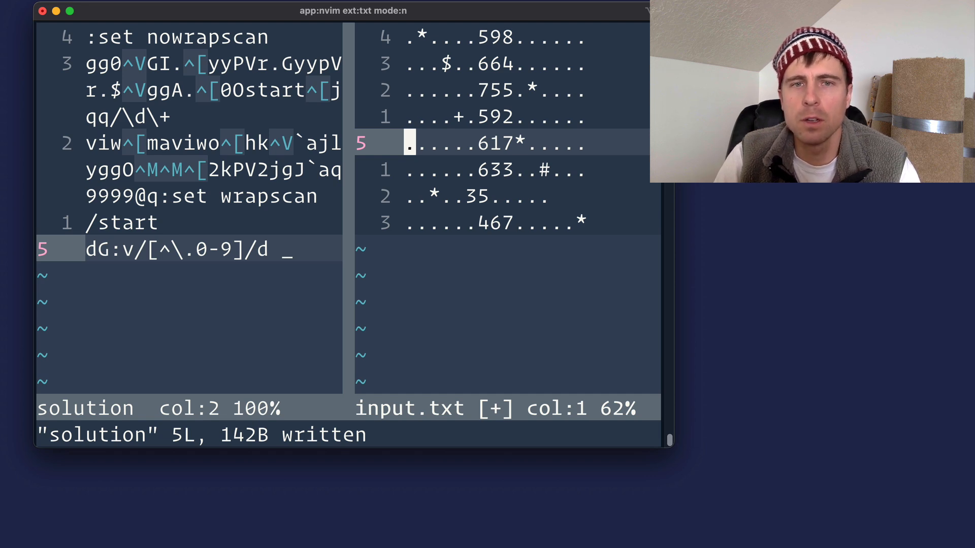
Strip every non-digit character from all lines with :%s/[^0-9]//g
text(:%)
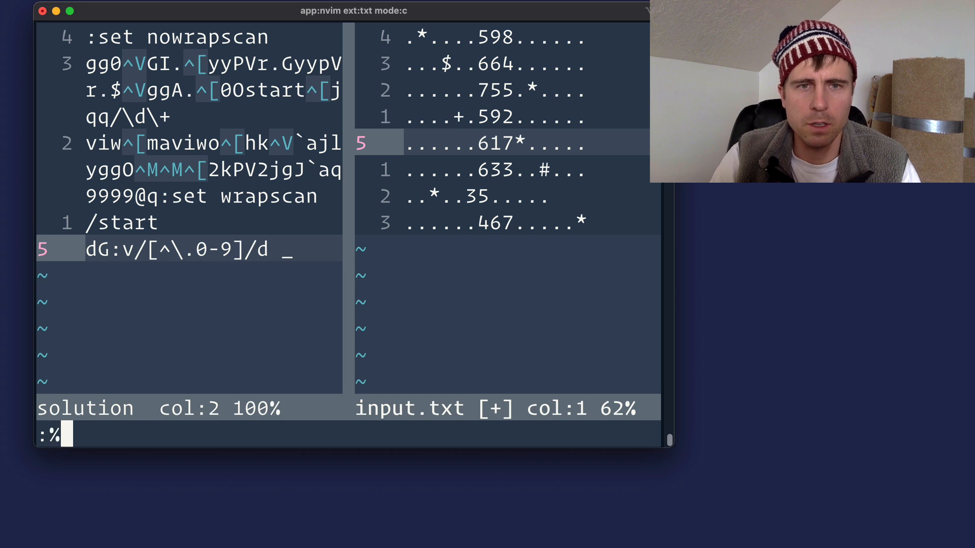
text(s)
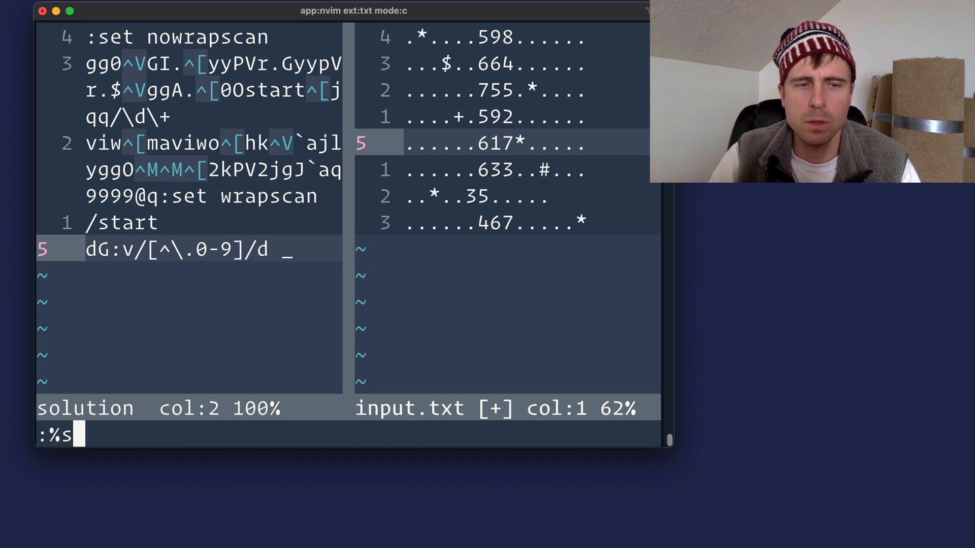
text(/[)
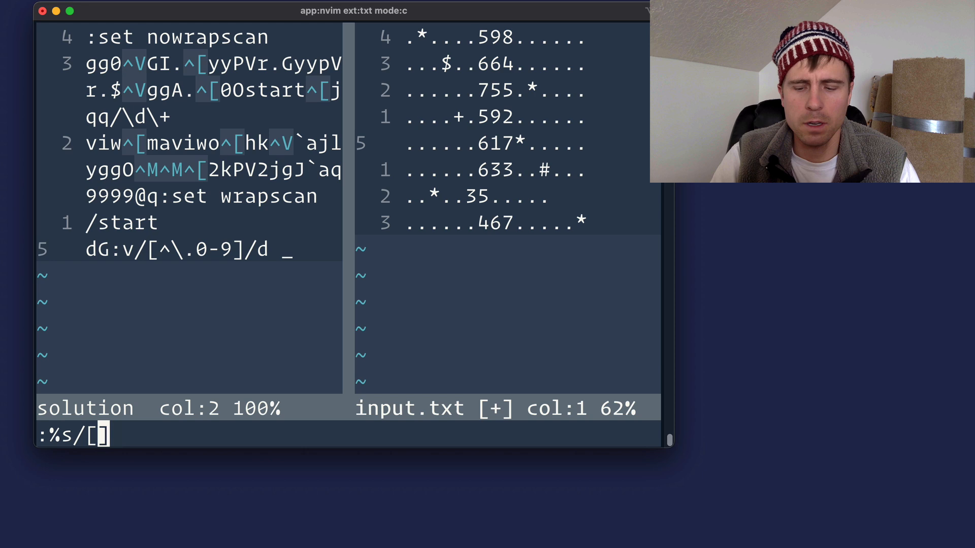
text(0-9)
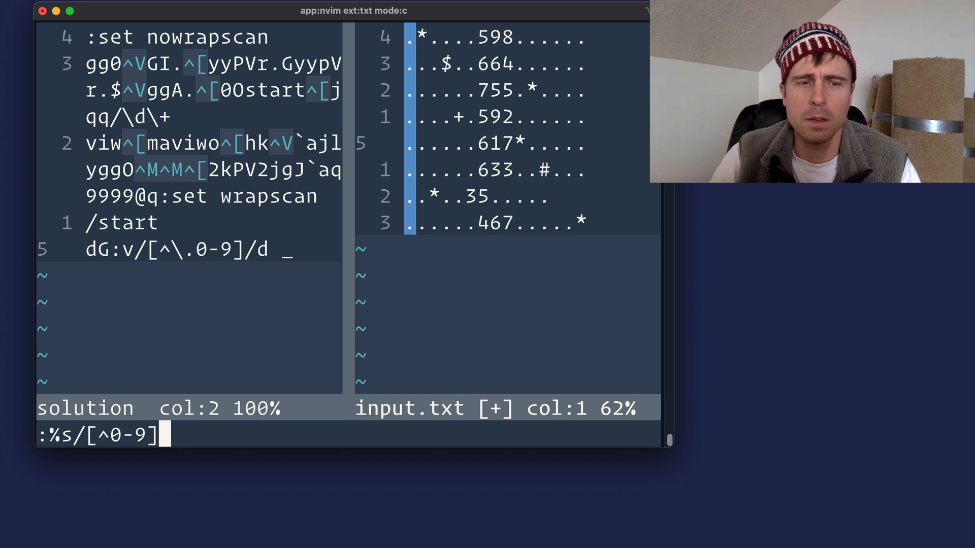
text(//)
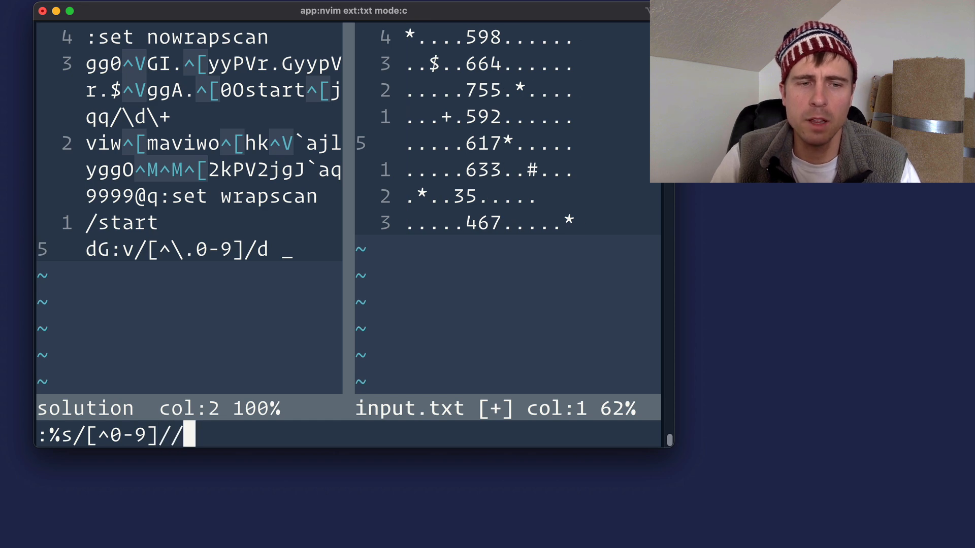
text(g)
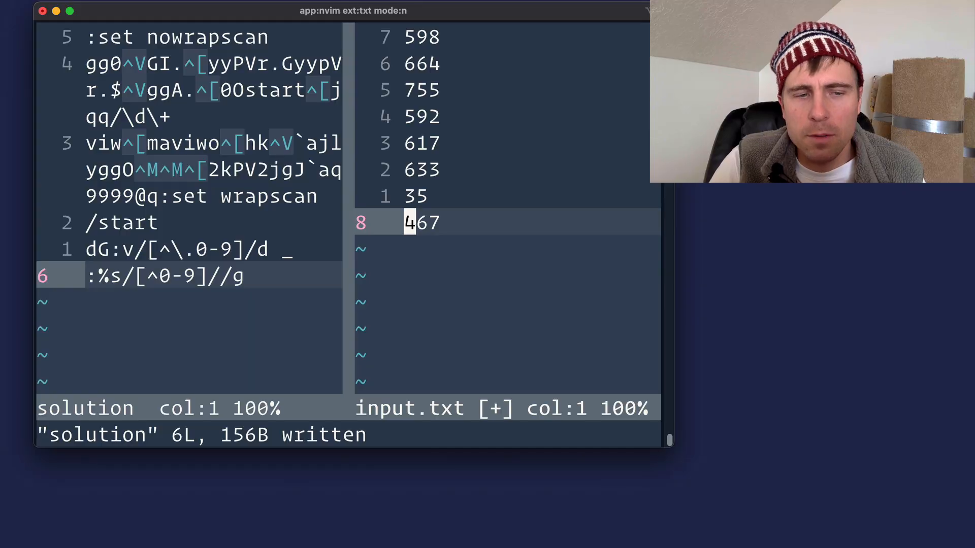
Try a first :%s/\n/+ substitute to join the number lines
text(:%s/\)
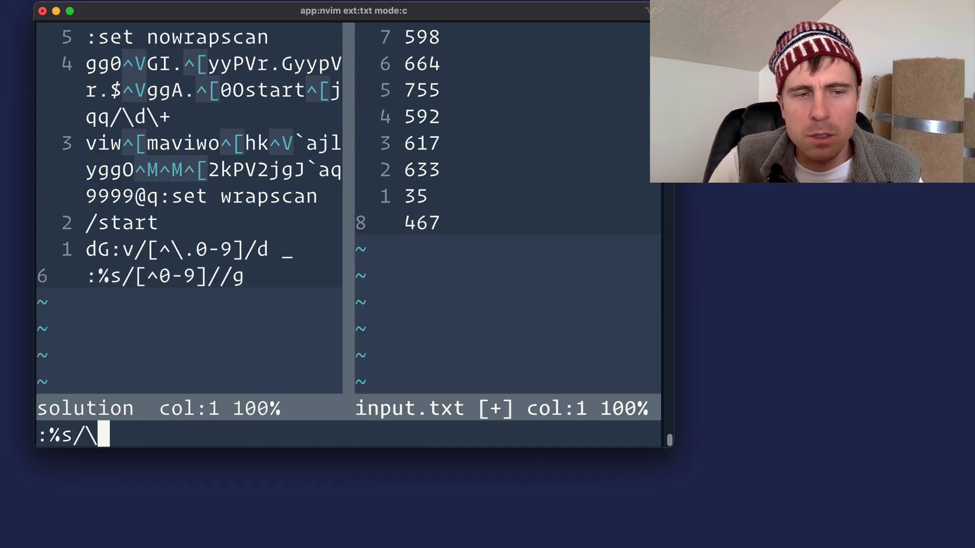
text(n)
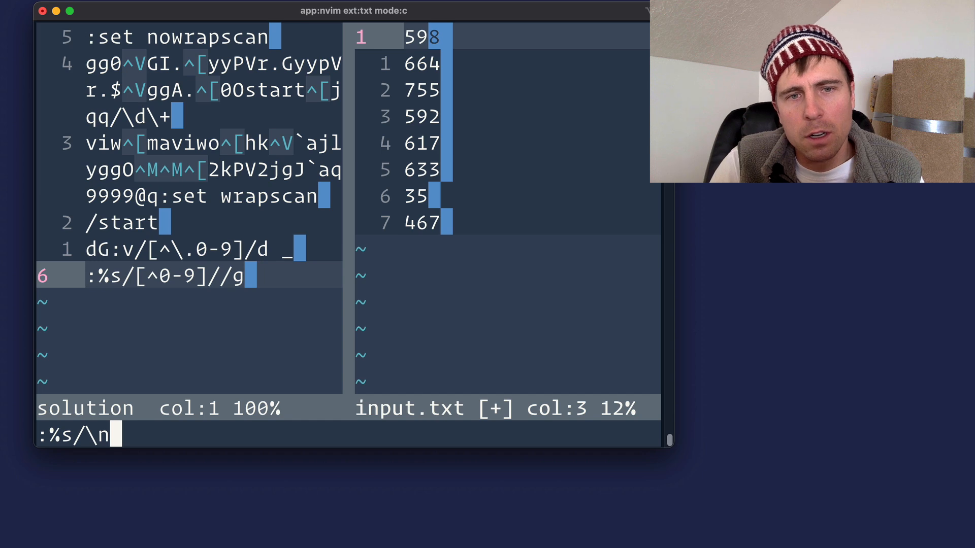
text(/)
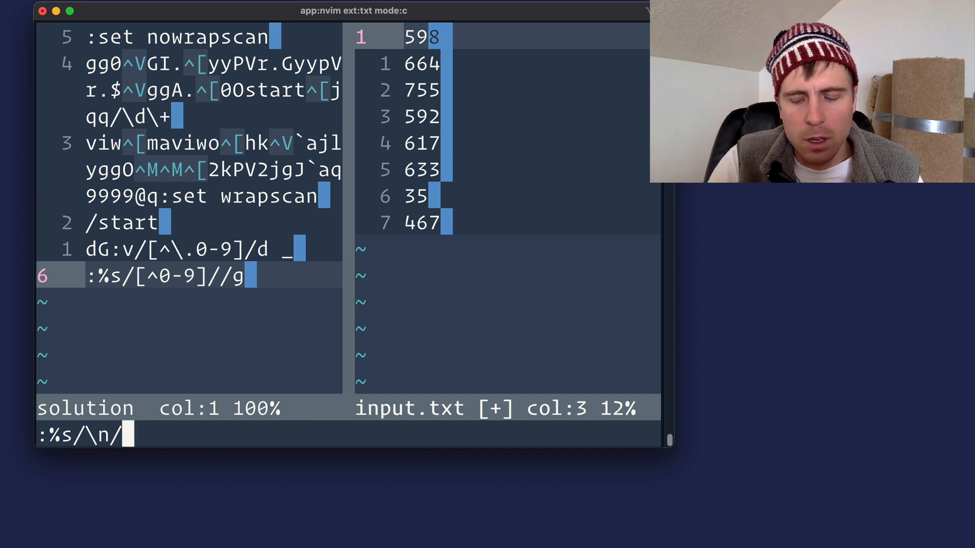
text(+)
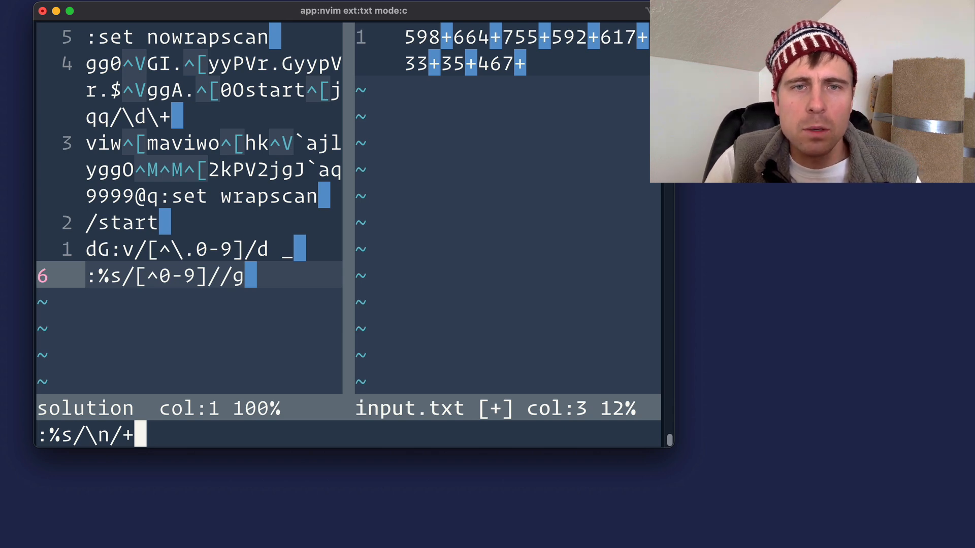
key(Return)
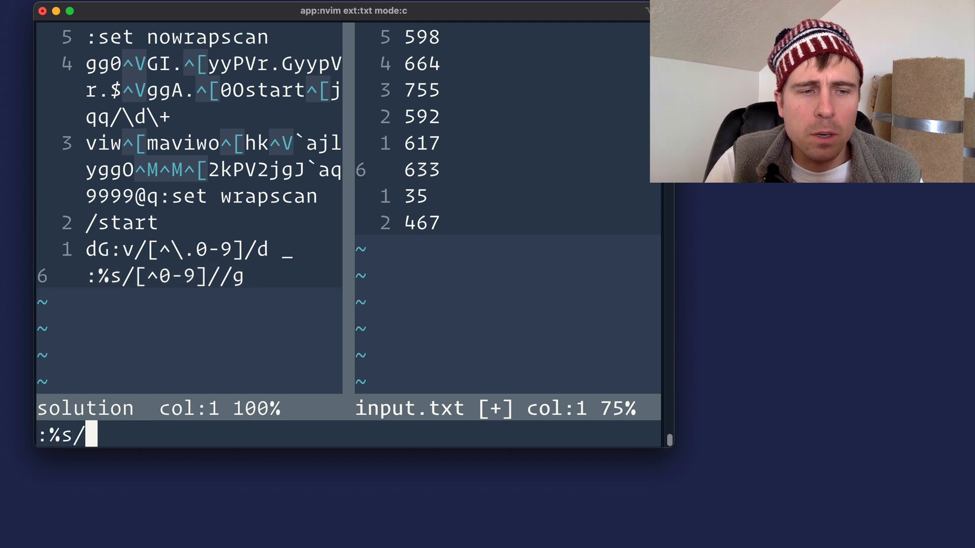
Rework the pattern to \n\%($\)\@! so all lines but the last join with '+'
text(\n)
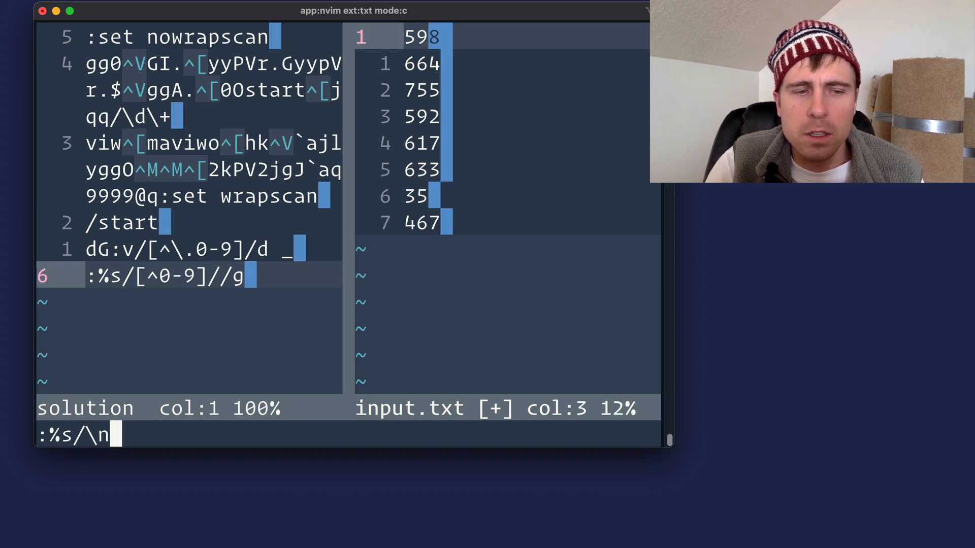
text(\%)
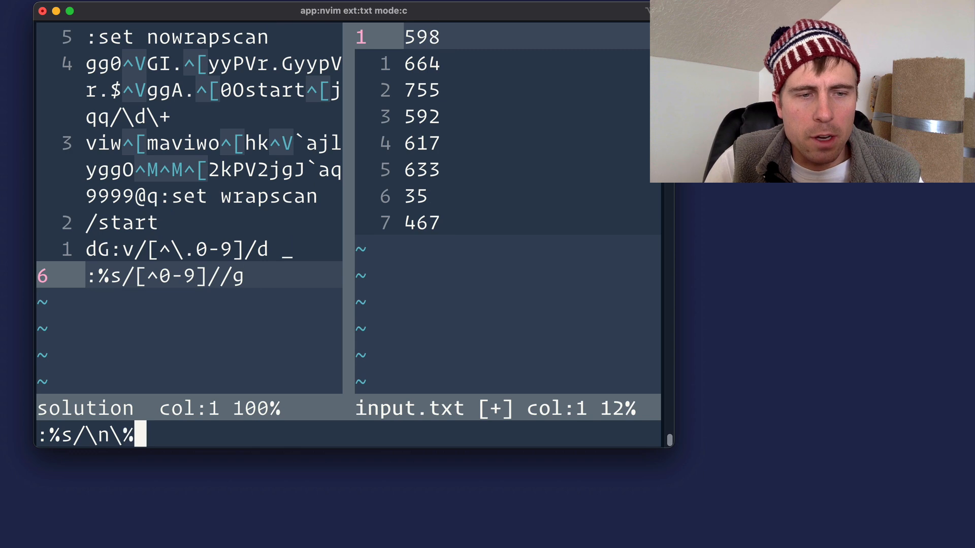
text(())
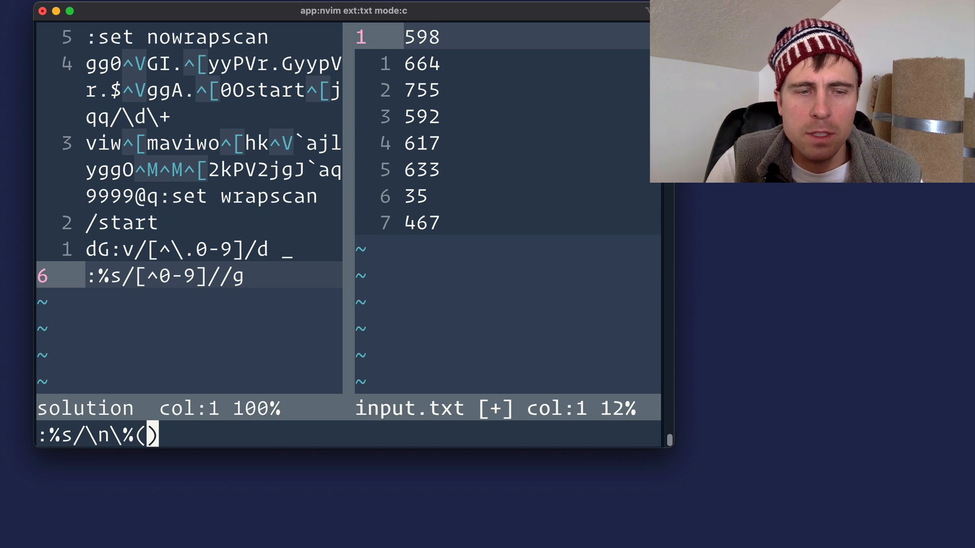
text(\)
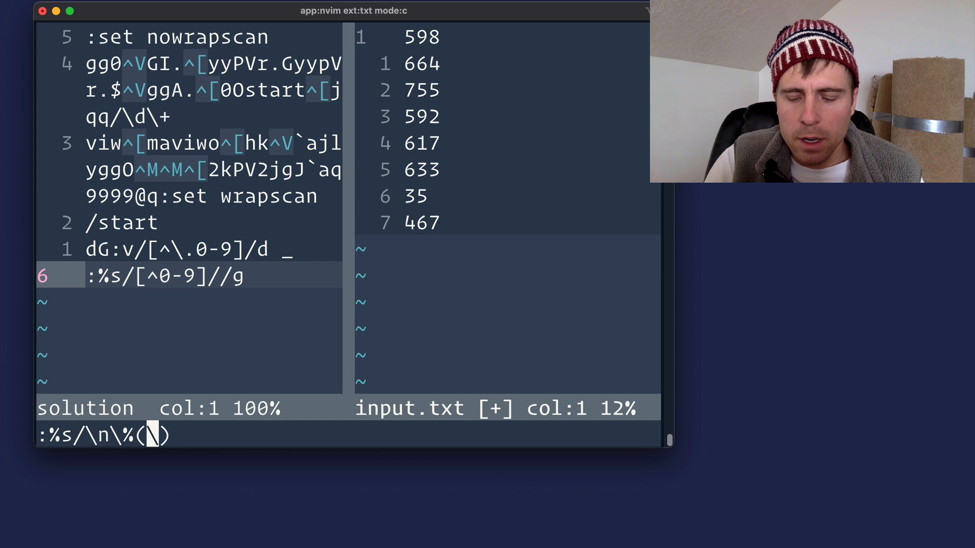
text($)
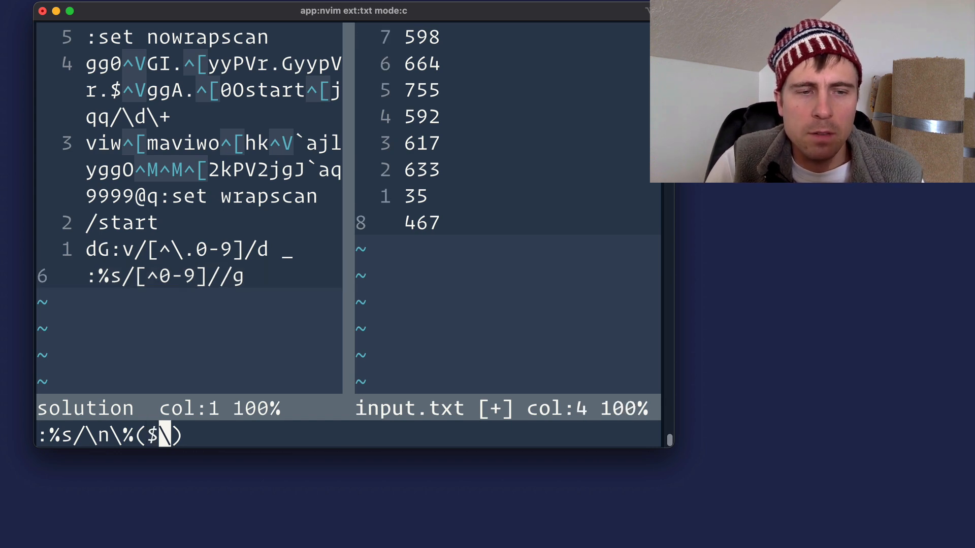
text(\)
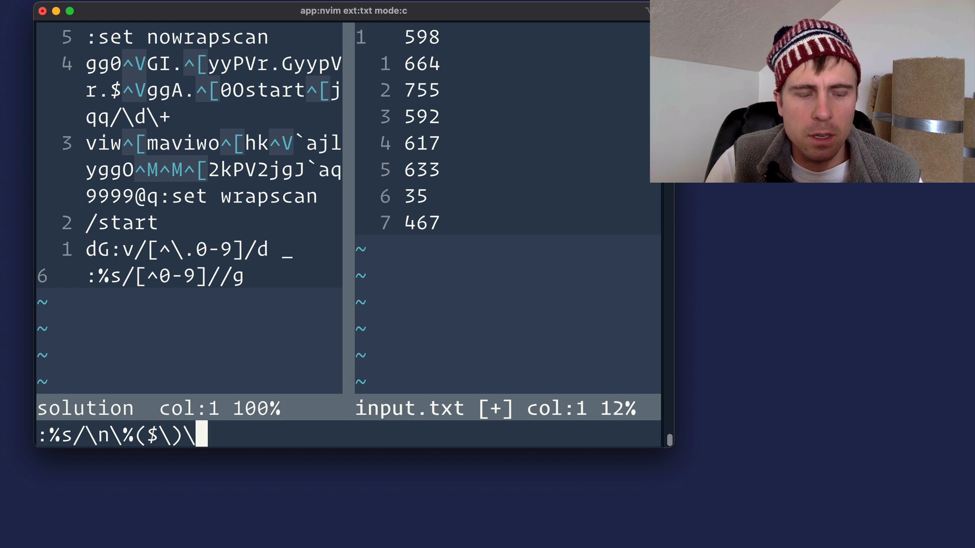
text(@!)
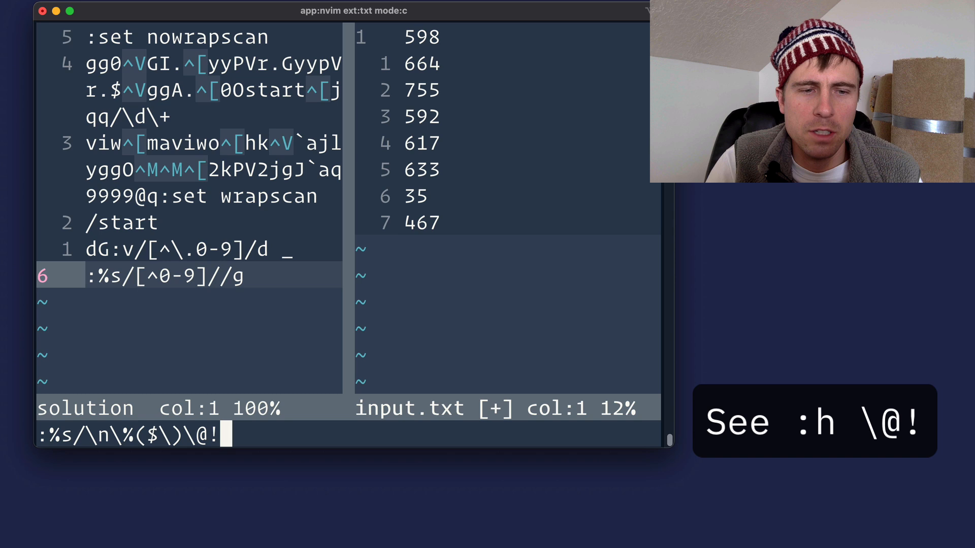
text(/)
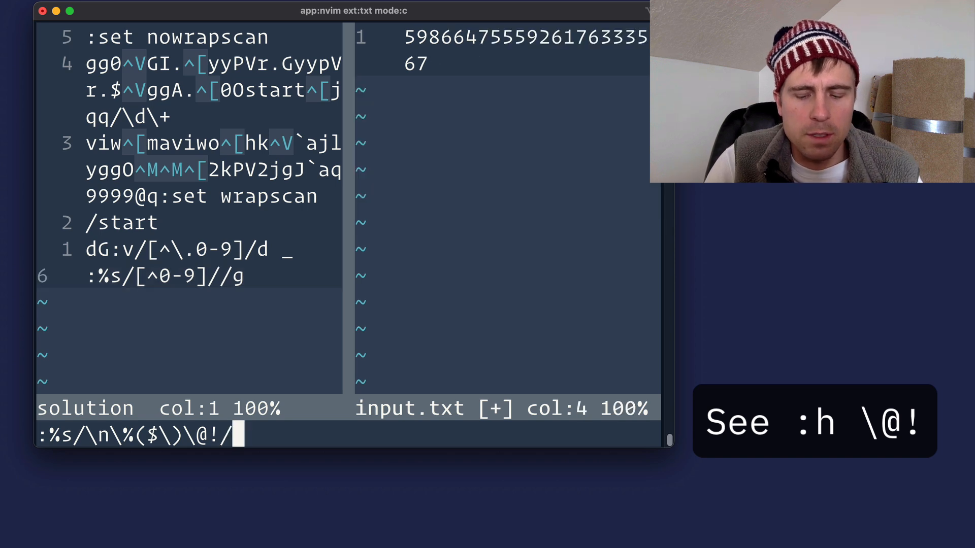
text(+)
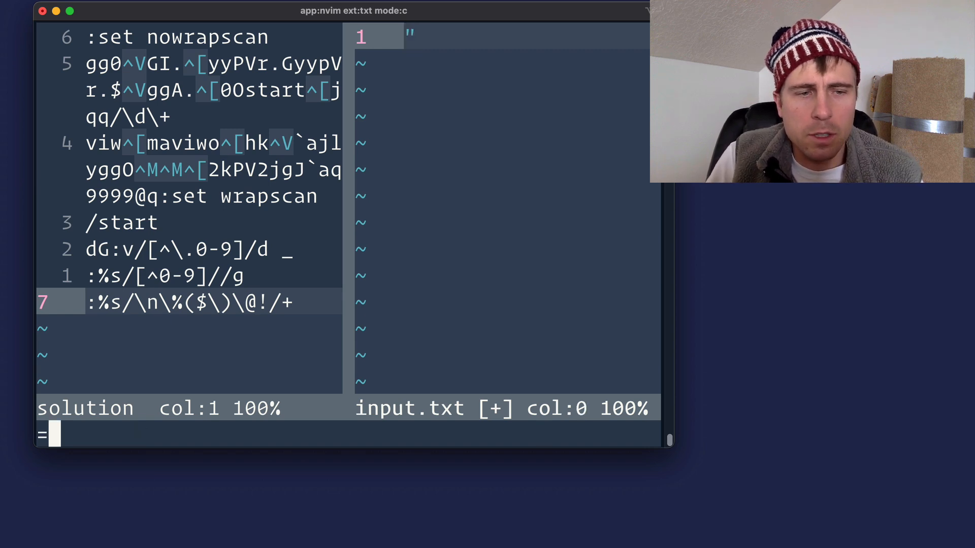
Evaluate 598+664+755+592+617+633+35+467 in the expression register, leaving 4361
text(")
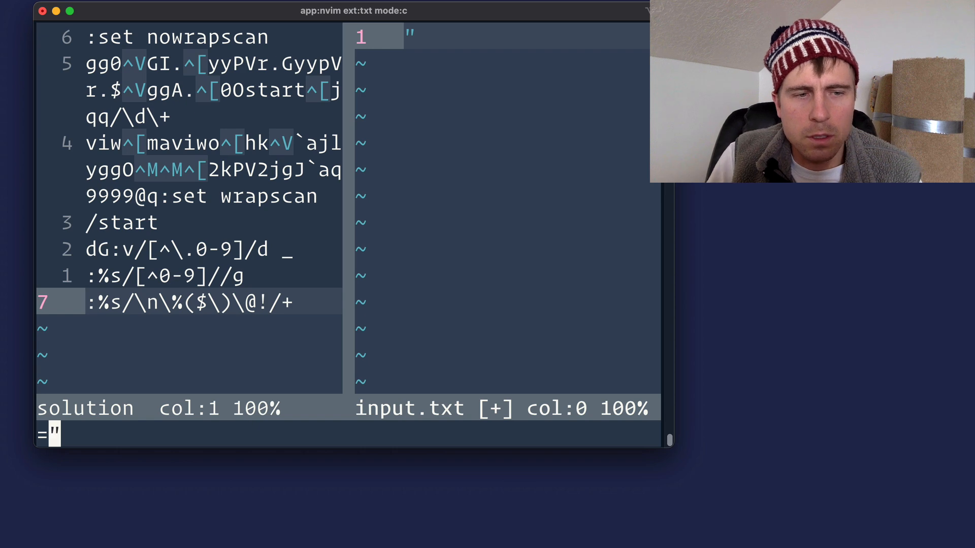
text(598+664+755+592+617+633+35+467)
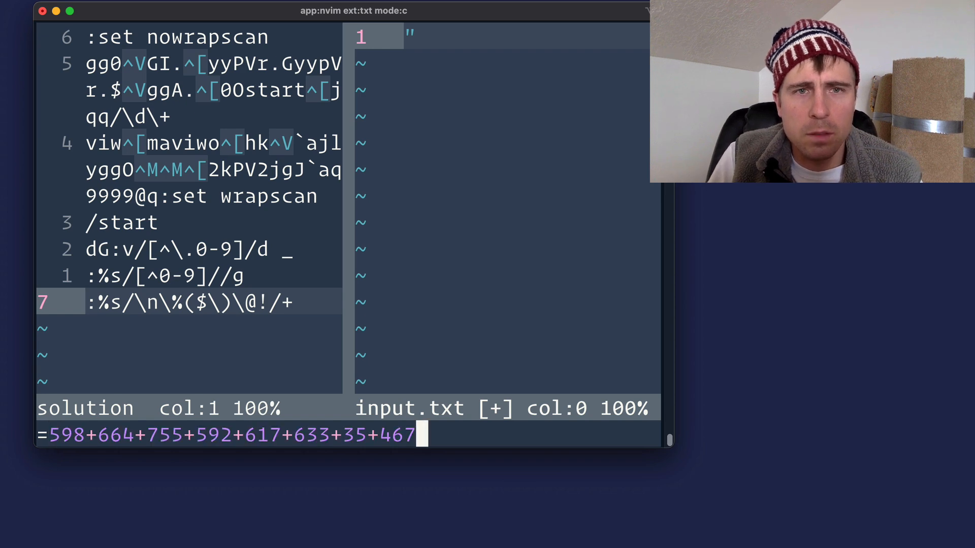
text(4361)
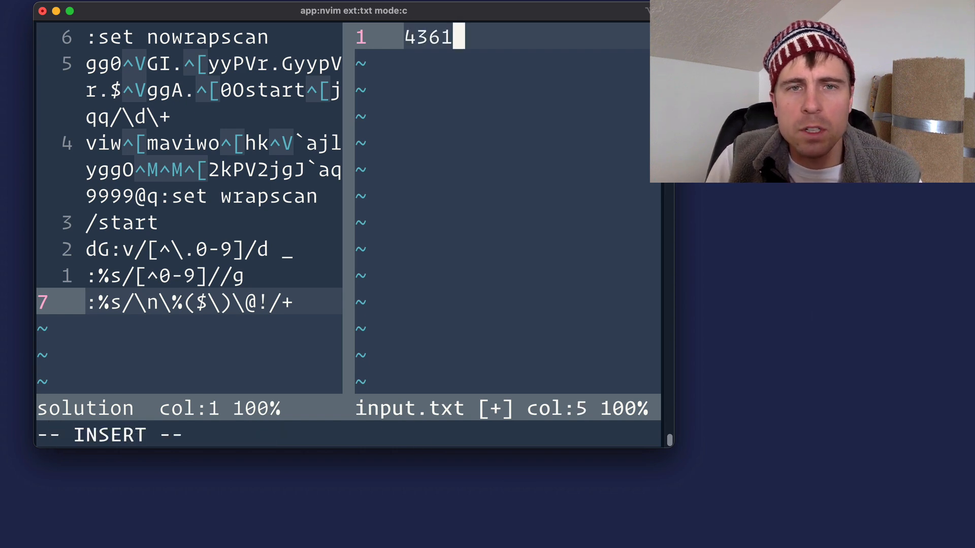
key(Escape)
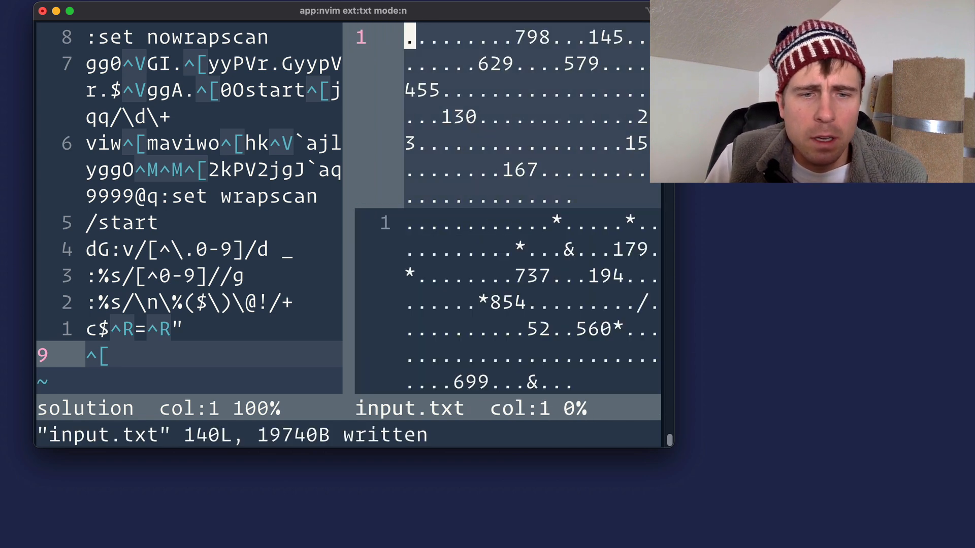
From the other window, run the solution file's keystrokes with :so! solution
key(ctrl+w)
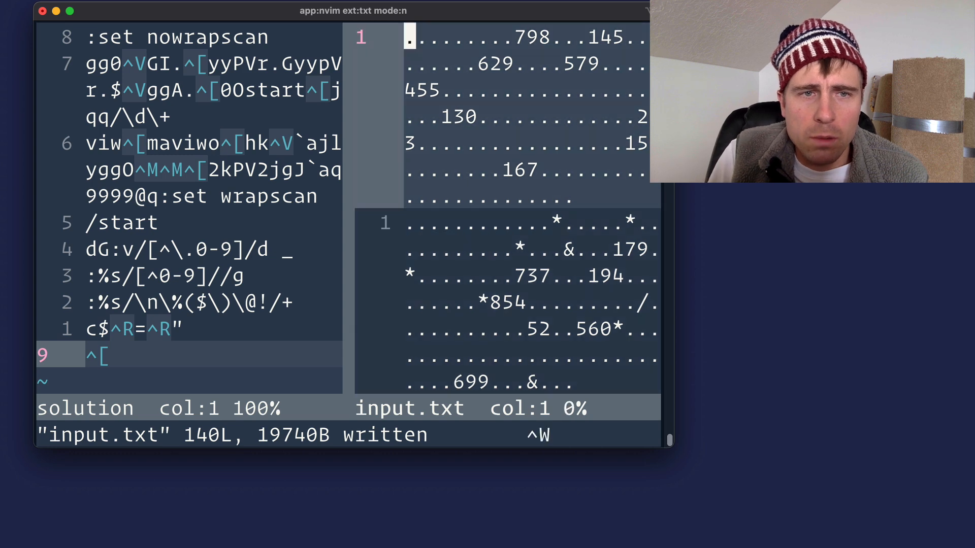
key(V)
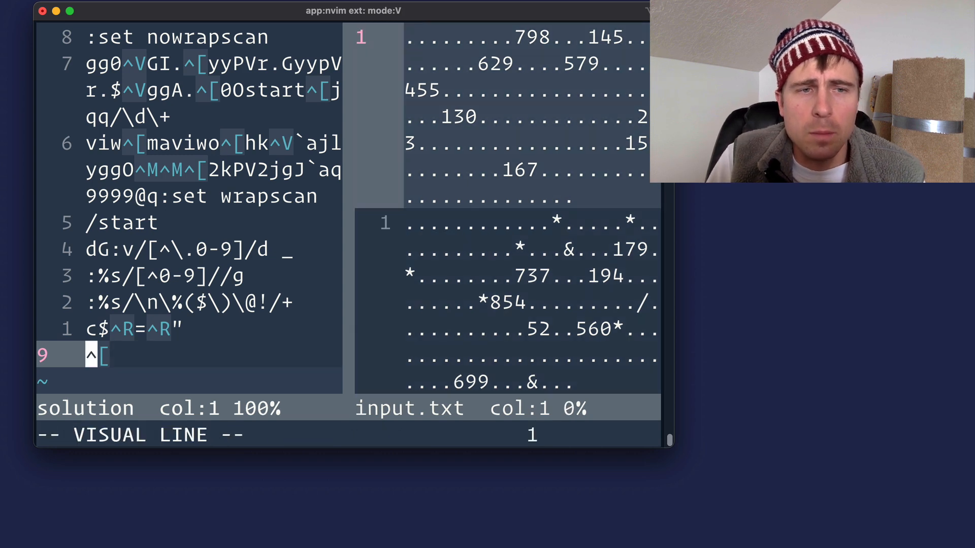
key(Escape)
text(:so!)
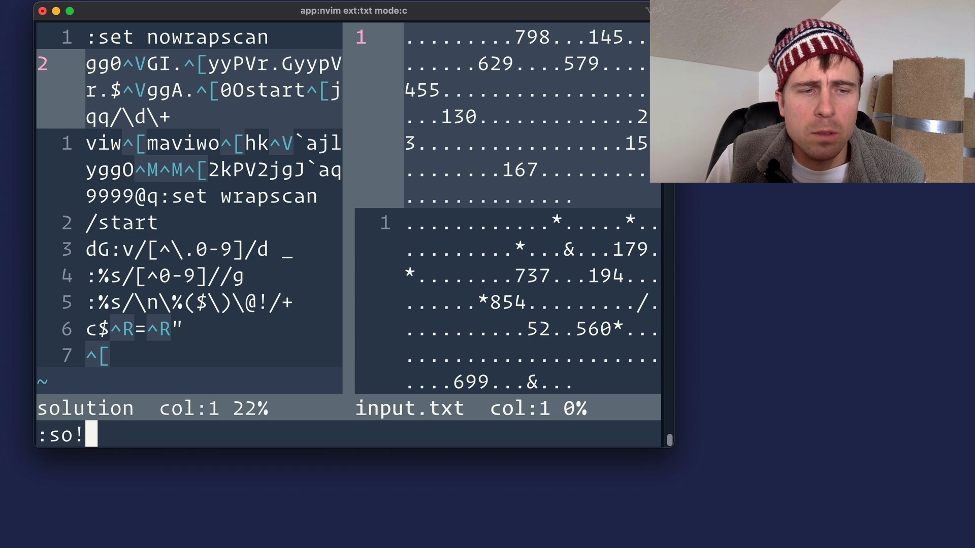
text(solution)
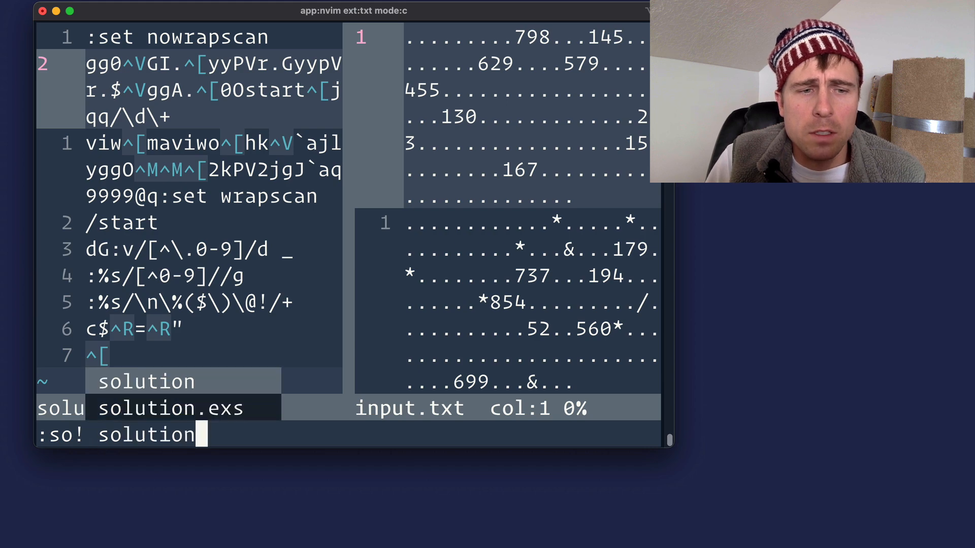
key(Return)
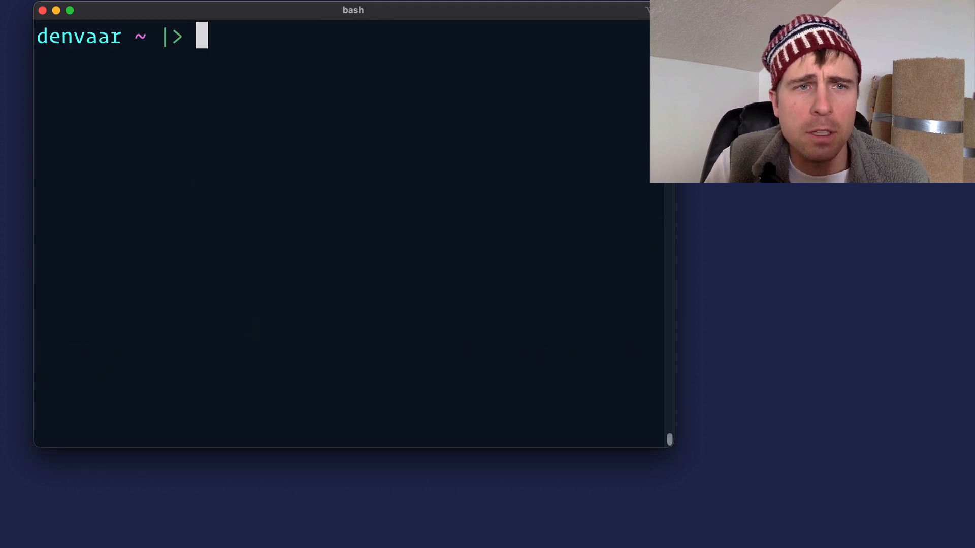
Launch vi on input.txt with -s solution to replay its \d\+ number searches
text(vi)
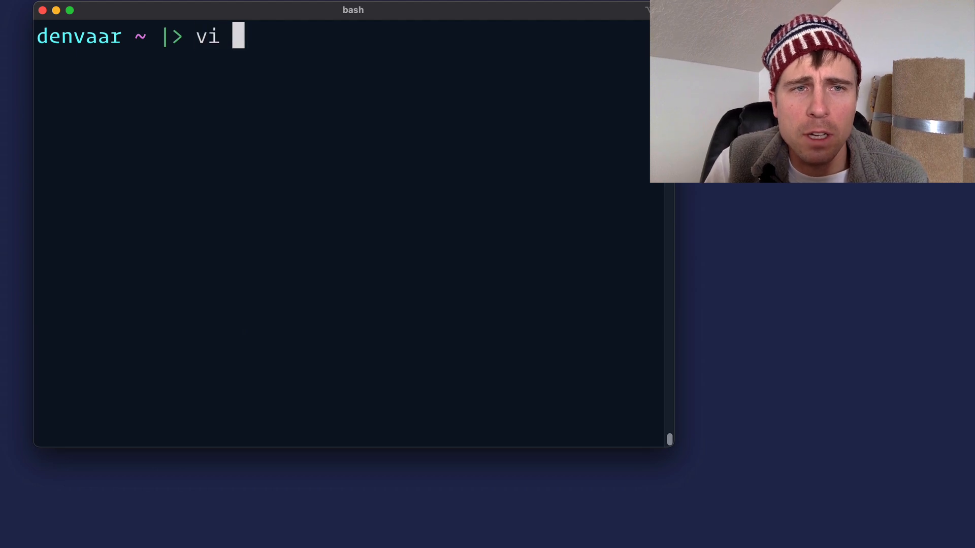
text(input.txt -s)
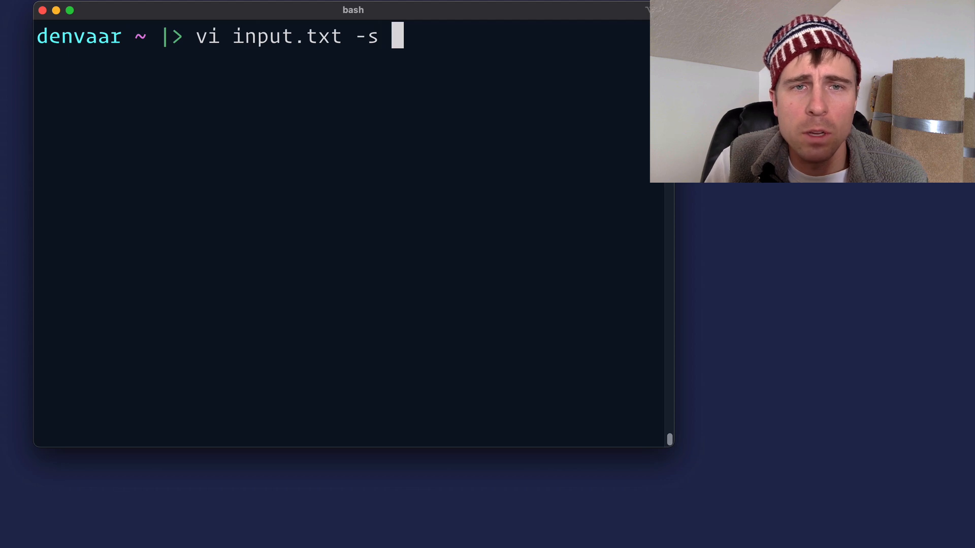
text(i)
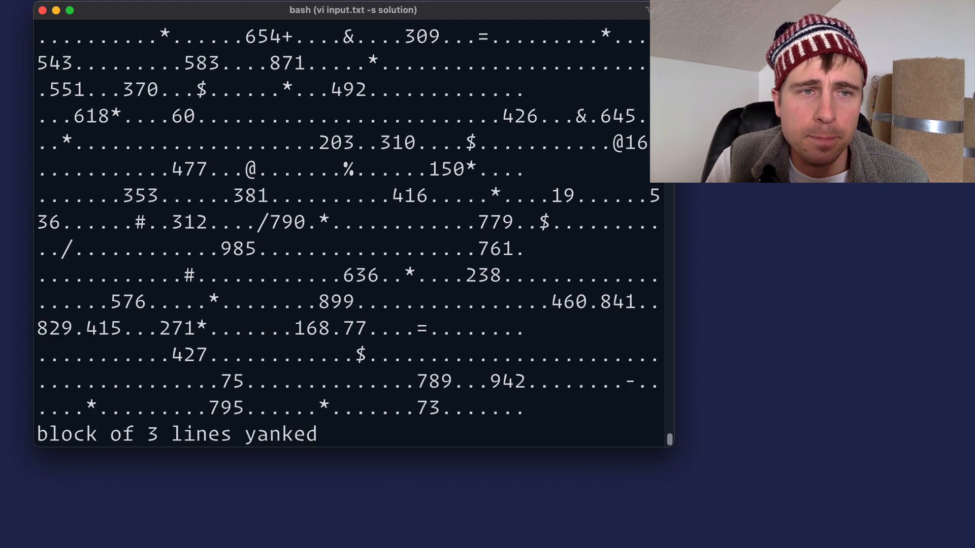
text(/\d\+)
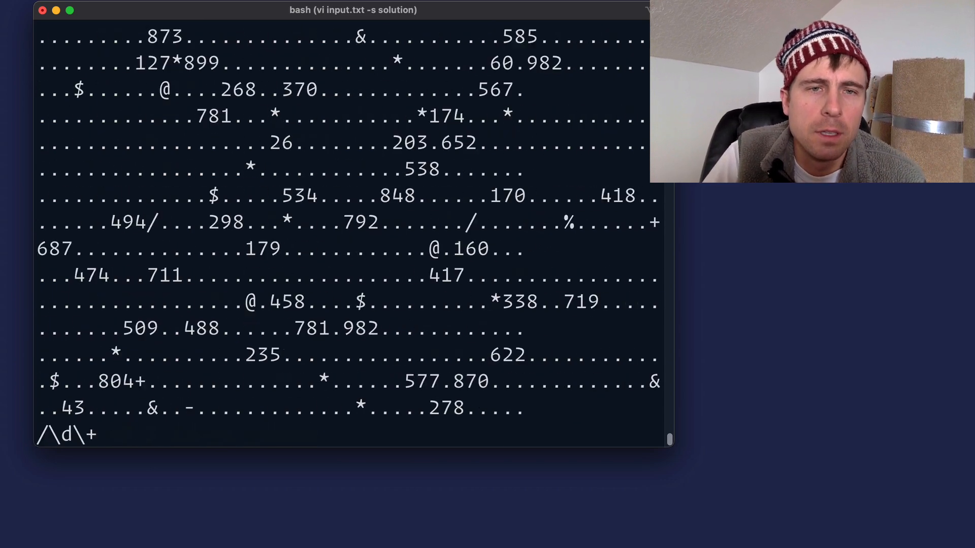